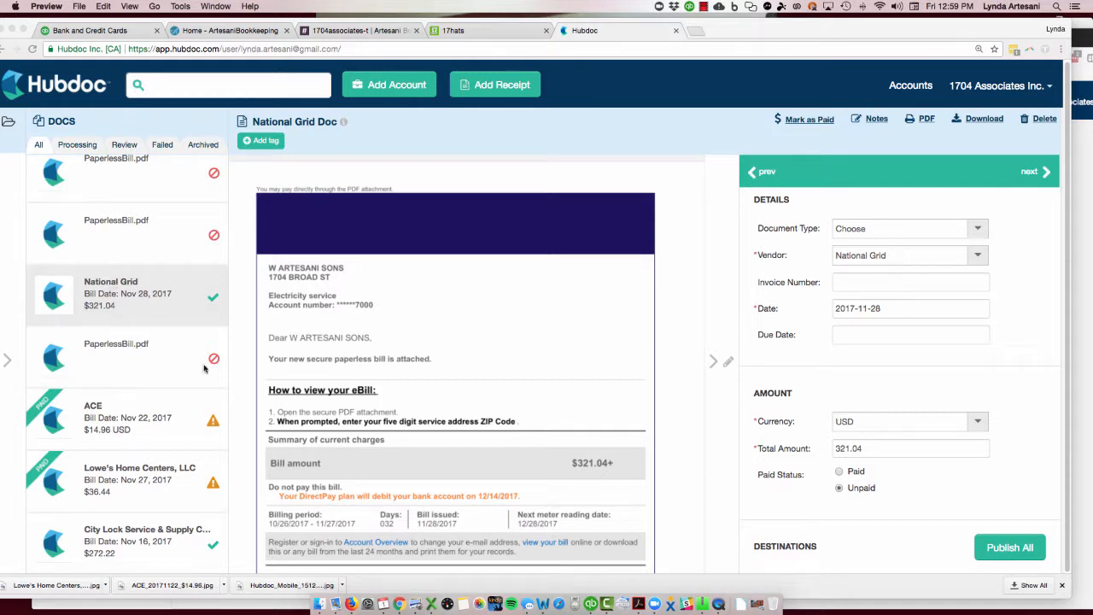
{"action": "mouse_move", "coordinate": [290, 281]}
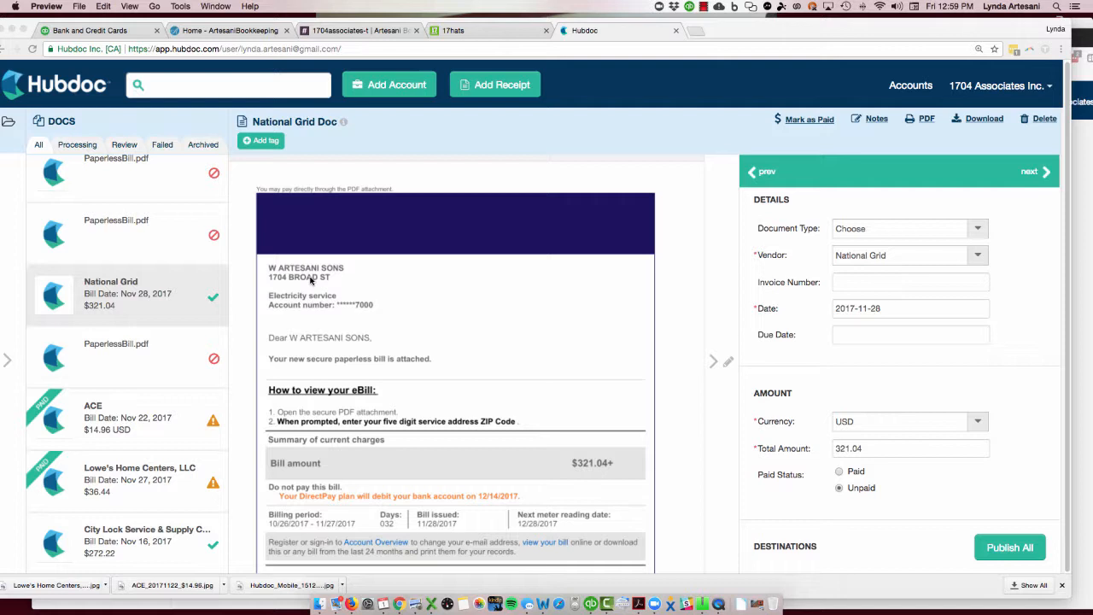
{"action": "mouse_move", "coordinate": [328, 319]}
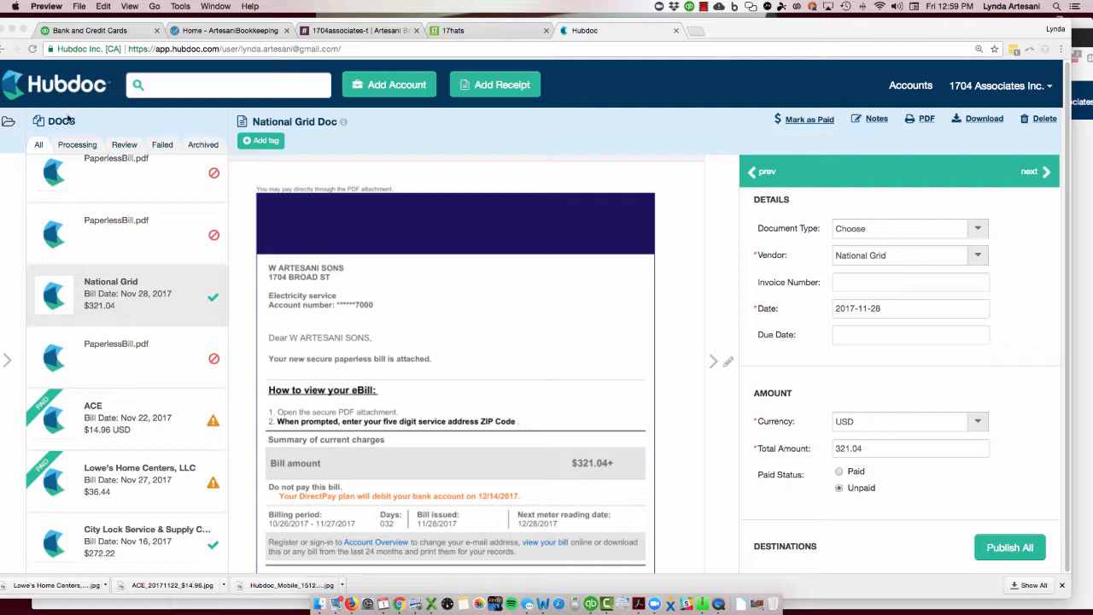
{"action": "mouse_move", "coordinate": [357, 282]}
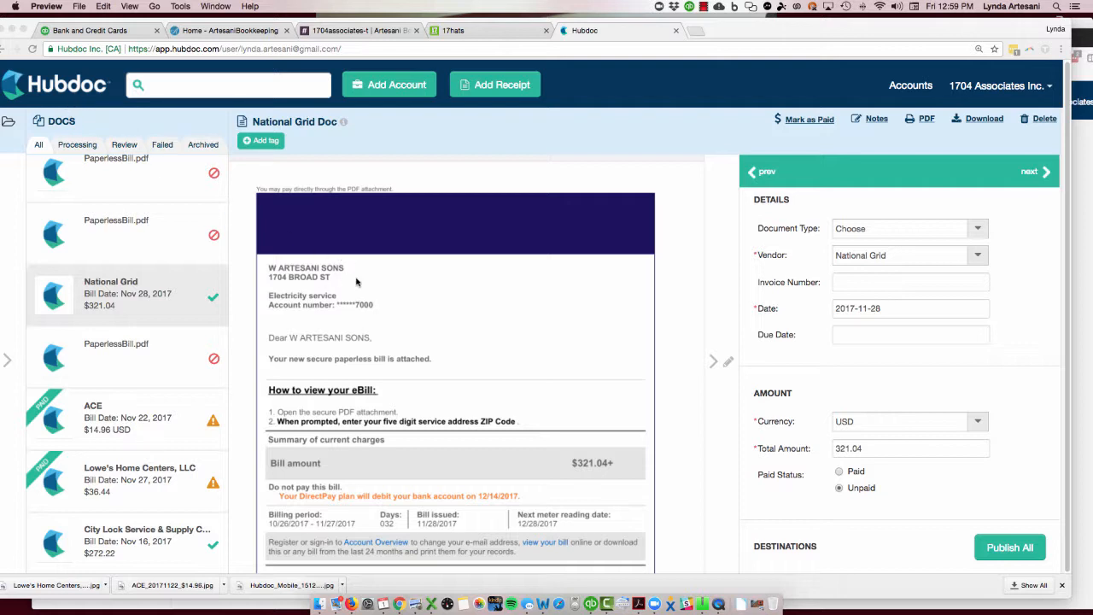
{"action": "mouse_move", "coordinate": [313, 452]}
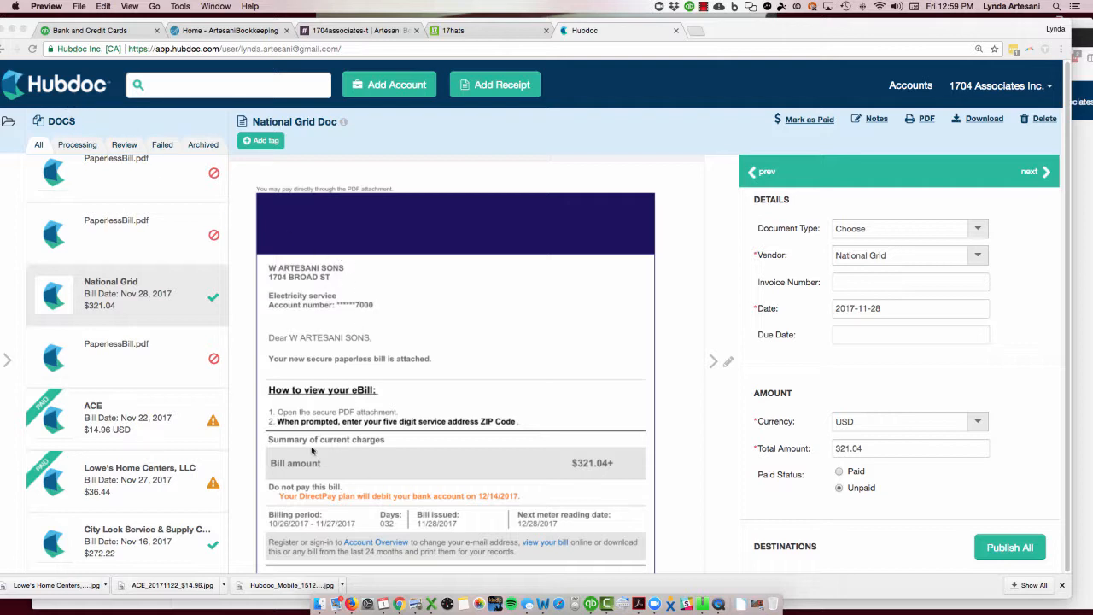
{"action": "mouse_move", "coordinate": [299, 485]}
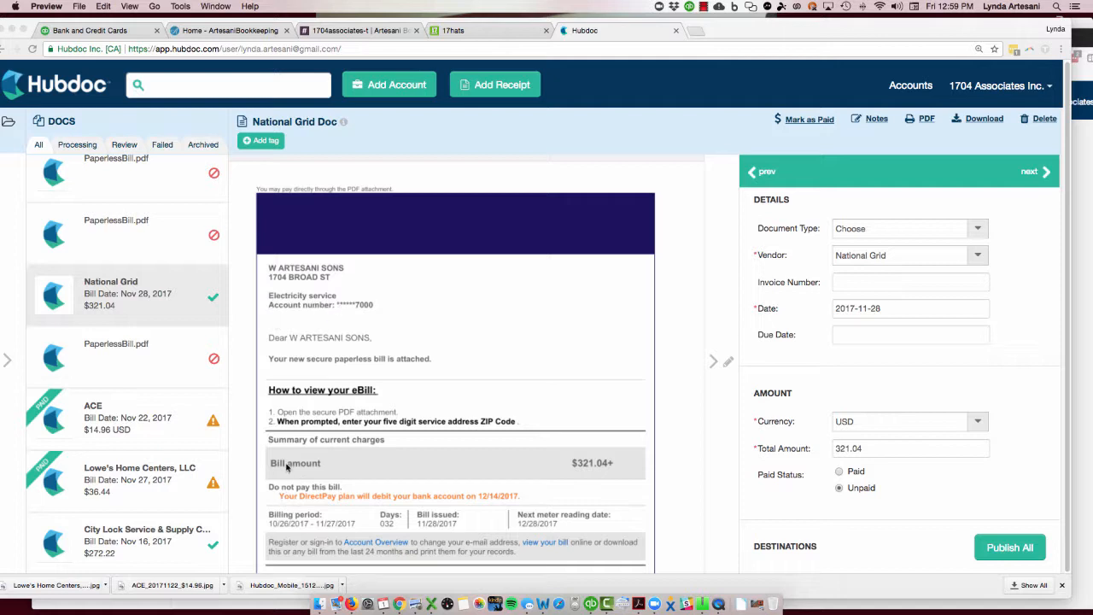
{"action": "mouse_move", "coordinate": [335, 508]}
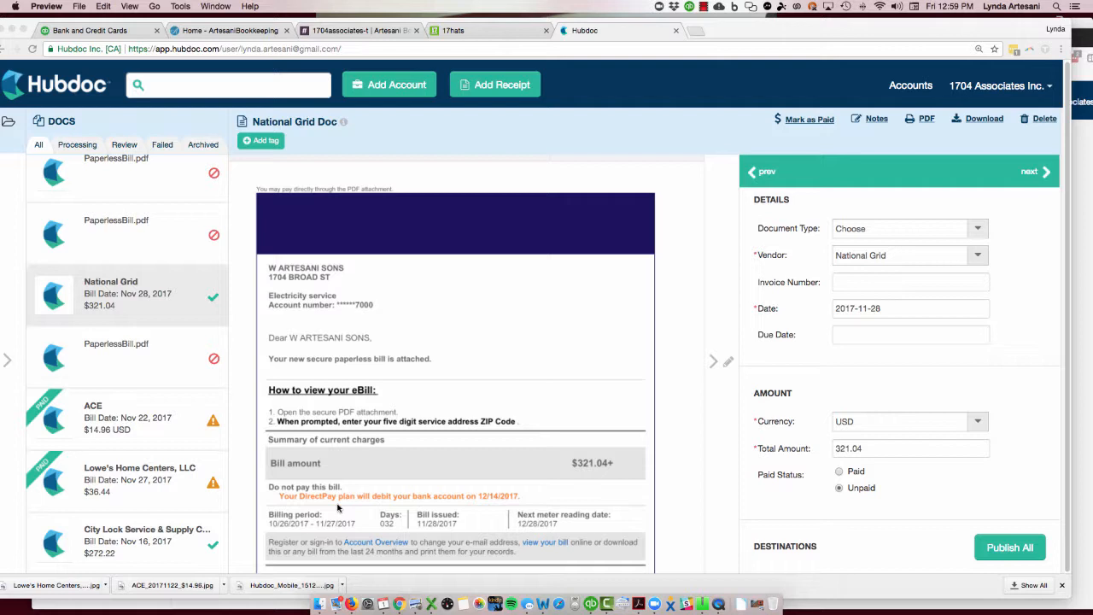
{"action": "mouse_move", "coordinate": [357, 519]}
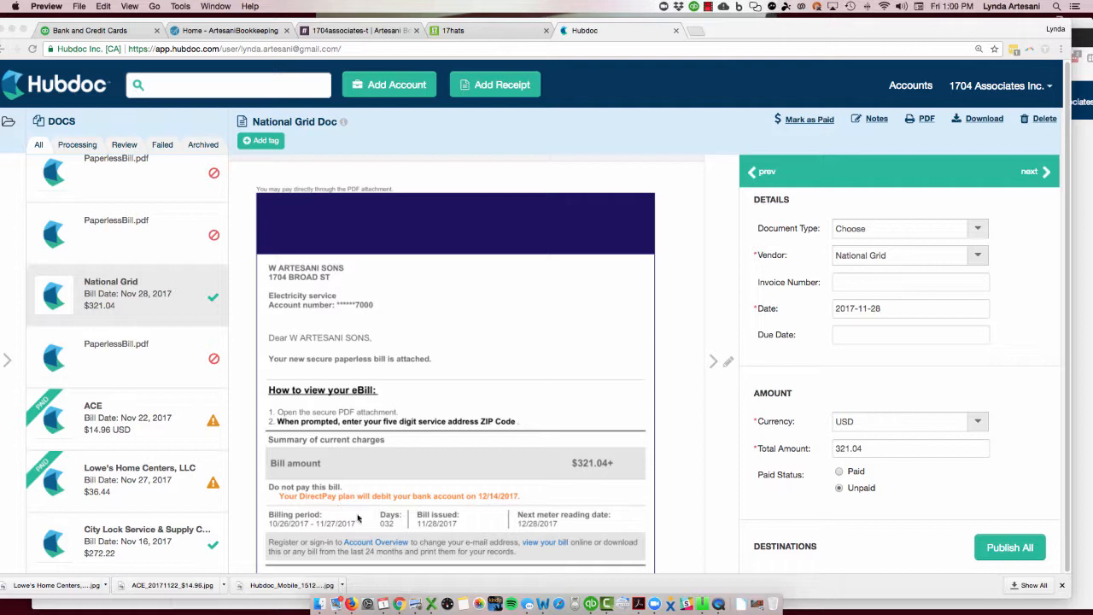
{"action": "mouse_move", "coordinate": [451, 502]}
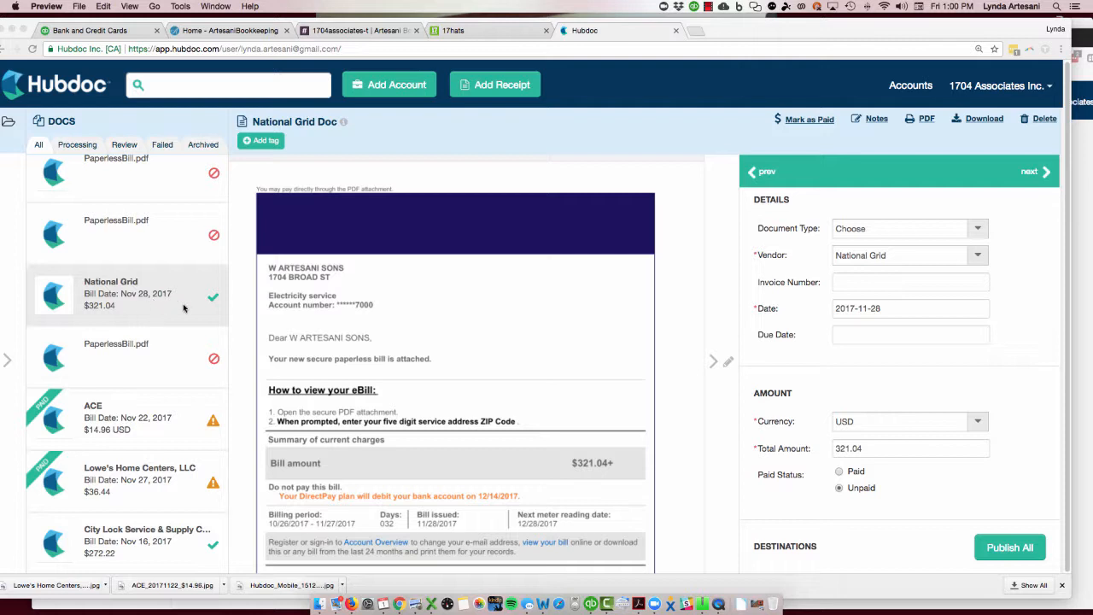
{"action": "mouse_move", "coordinate": [136, 306]}
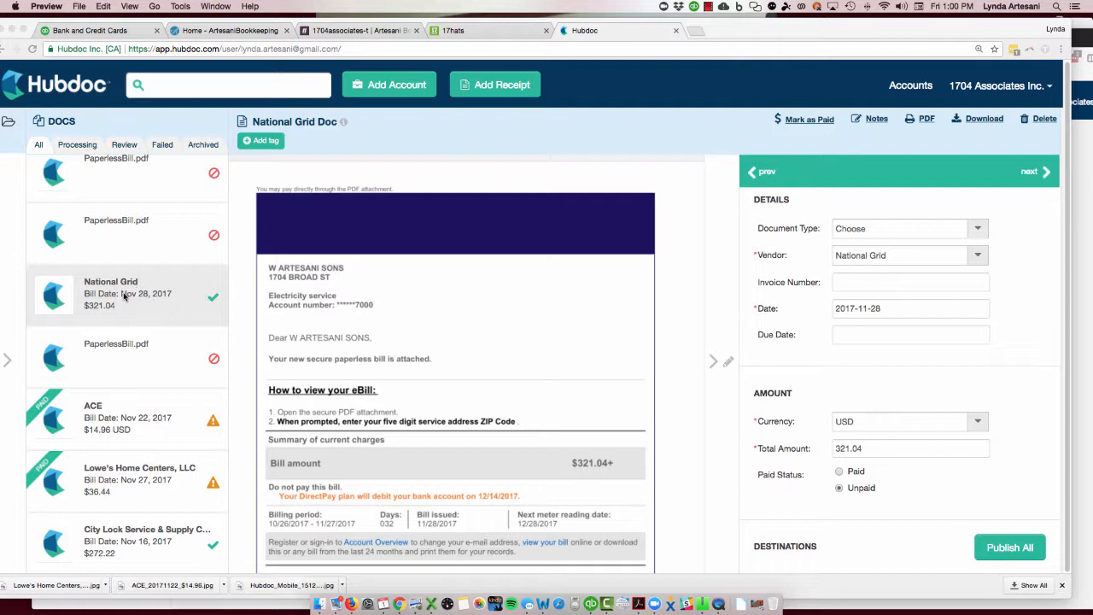
{"action": "mouse_move", "coordinate": [802, 443]}
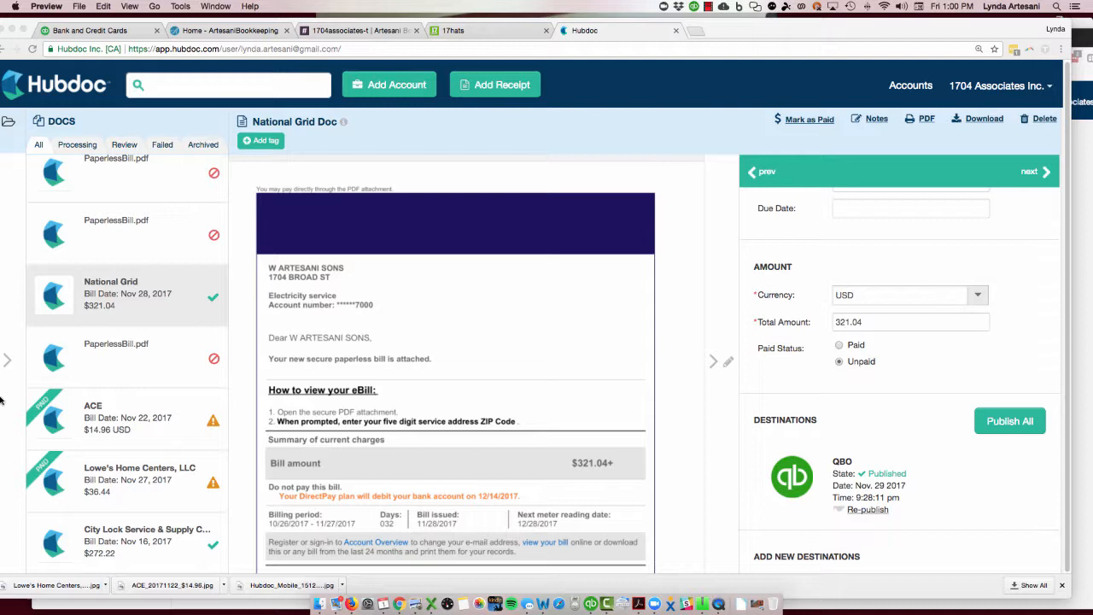
{"action": "mouse_move", "coordinate": [880, 476]}
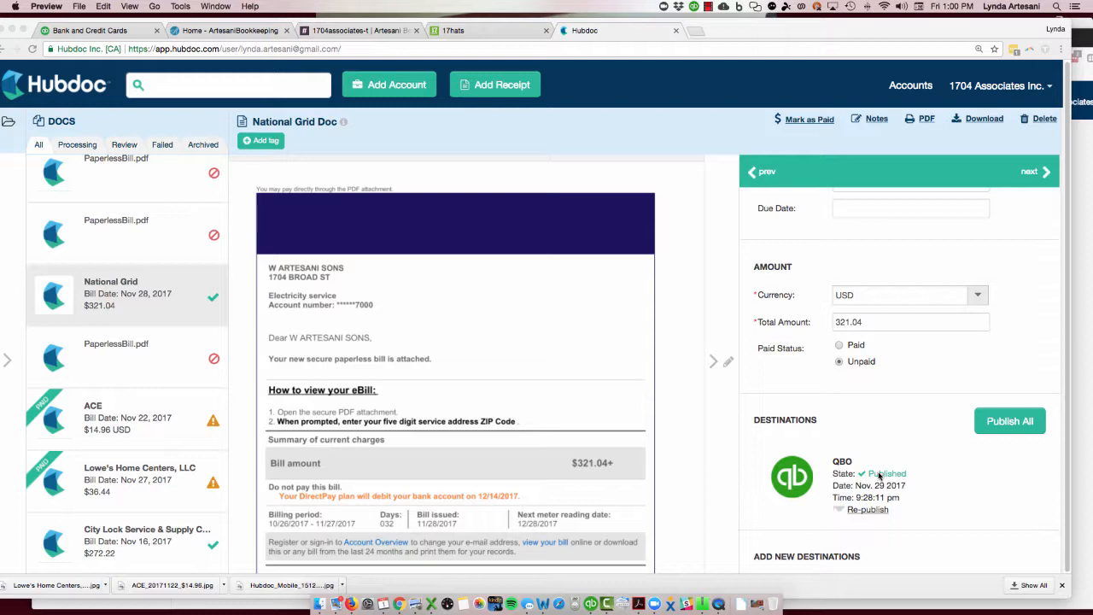
- Switch to the QBO tab and go to Expenses > Vendors
{"action": "scroll", "scroll_direction": "down", "scroll_amount": 3}
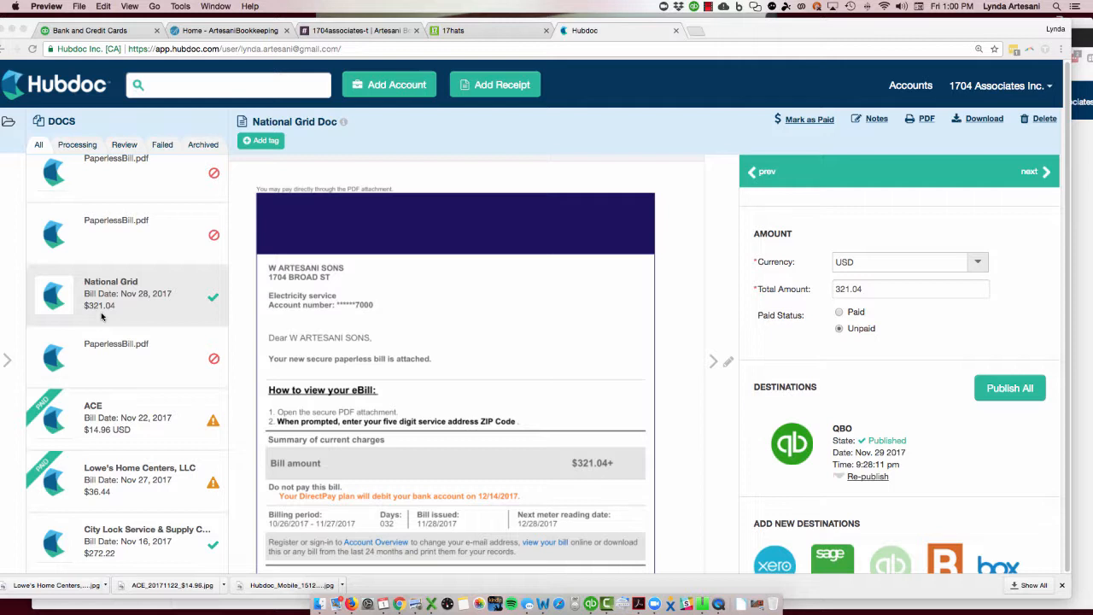
{"action": "mouse_move", "coordinate": [495, 453]}
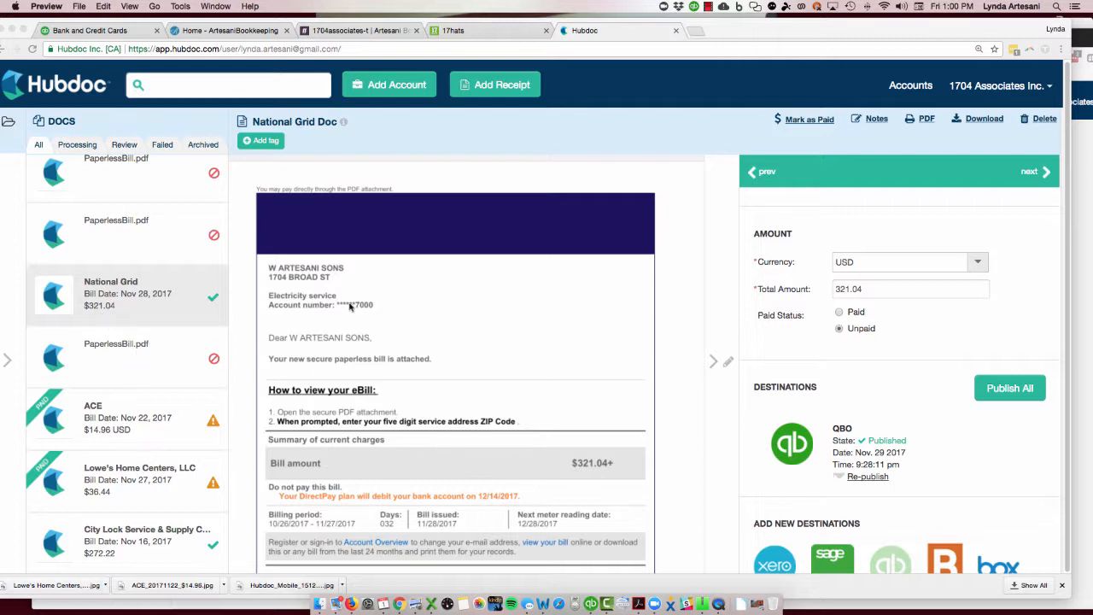
{"action": "mouse_move", "coordinate": [441, 417]}
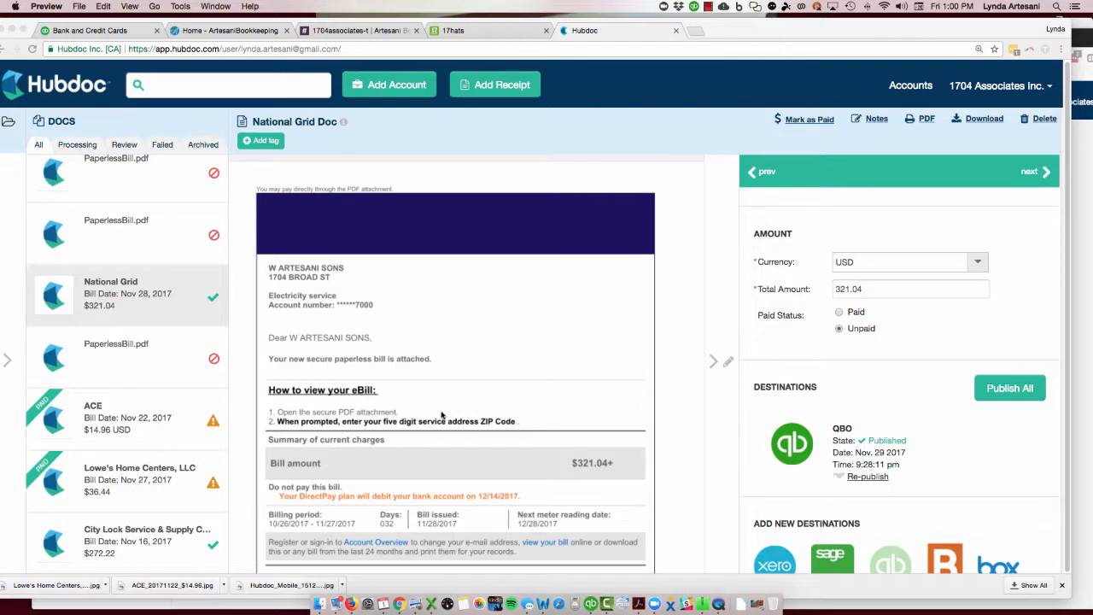
{"action": "mouse_move", "coordinate": [543, 533]}
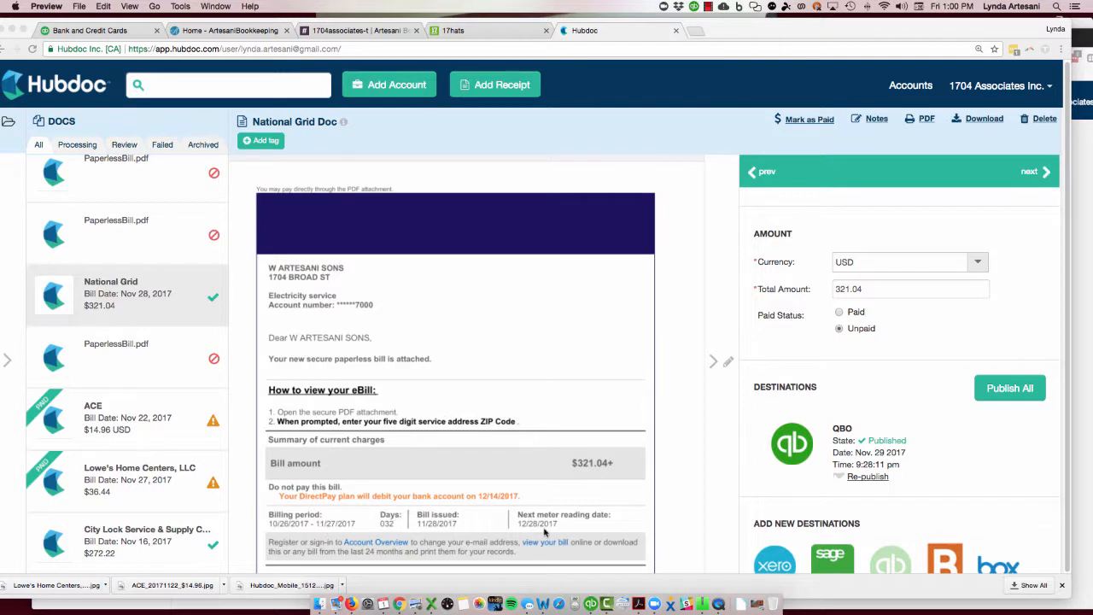
{"action": "mouse_move", "coordinate": [316, 434]}
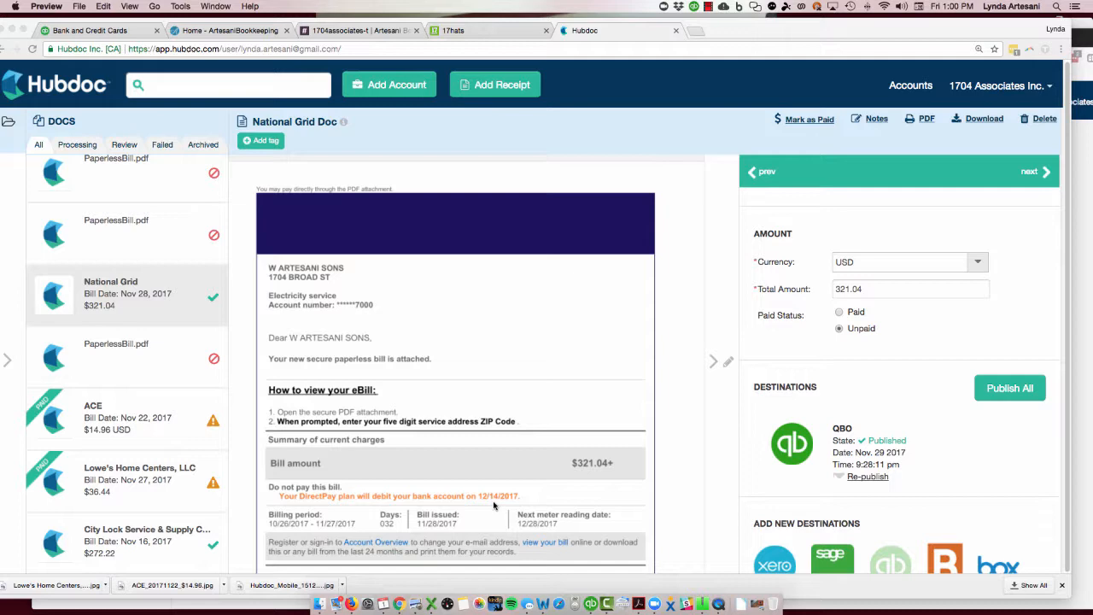
{"action": "mouse_move", "coordinate": [305, 195]}
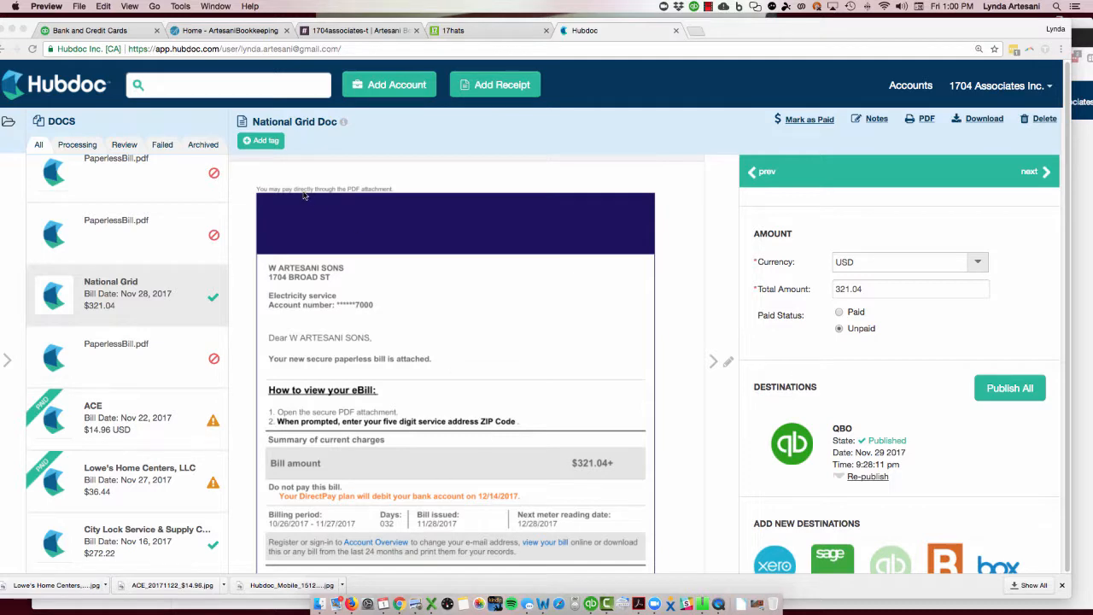
{"action": "left_click", "coordinate": [89, 31]}
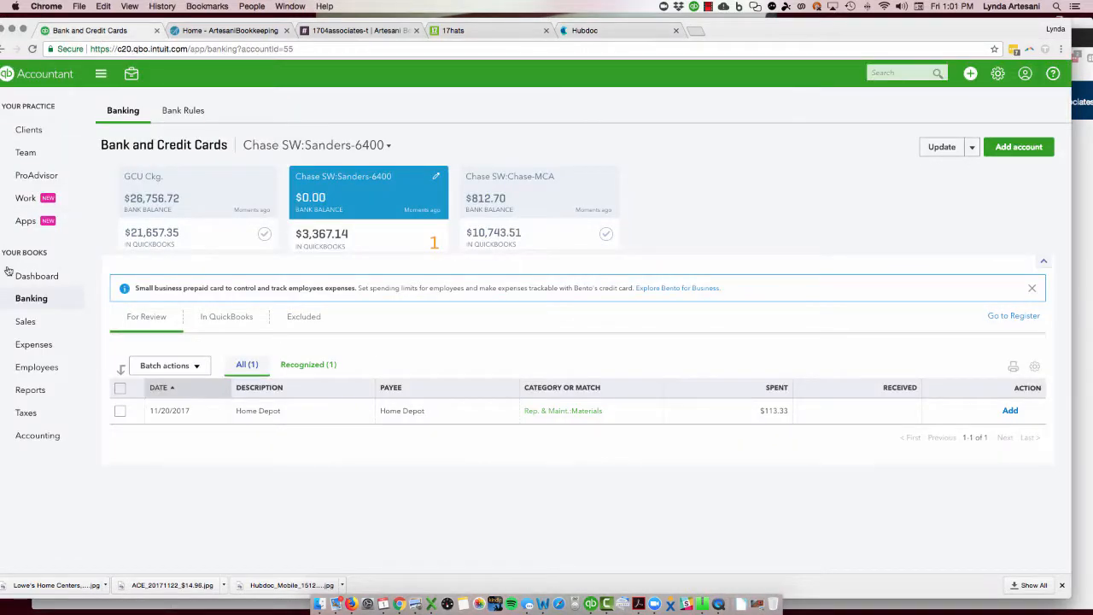
{"action": "left_click", "coordinate": [34, 344]}
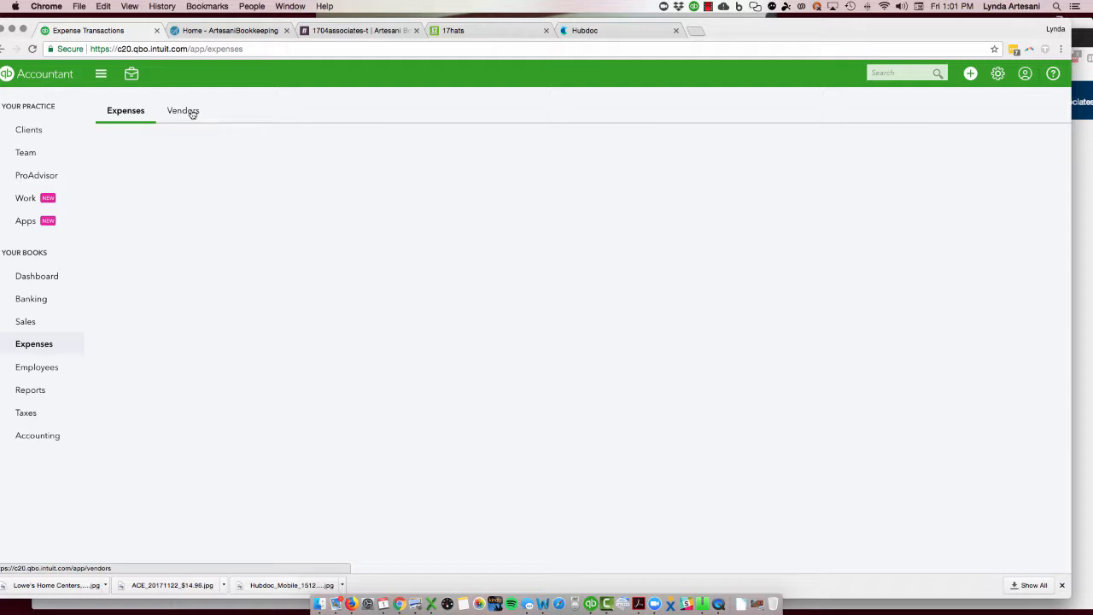
{"action": "left_click", "coordinate": [181, 109]}
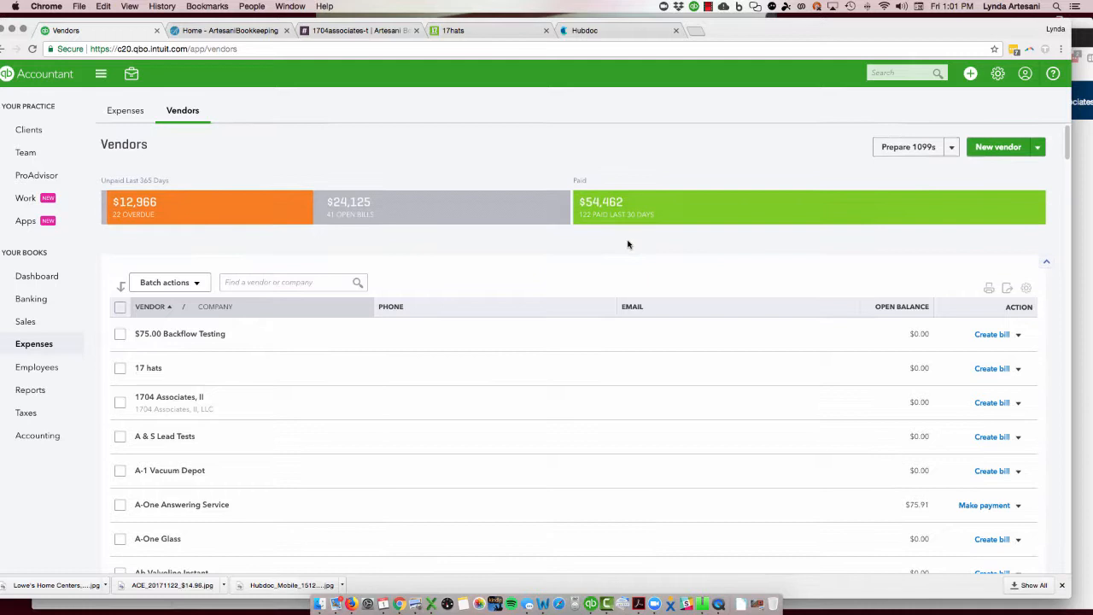
- Search 'nat' and choose National Grid to reach its $321.04 check
{"action": "left_click", "coordinate": [294, 282]}
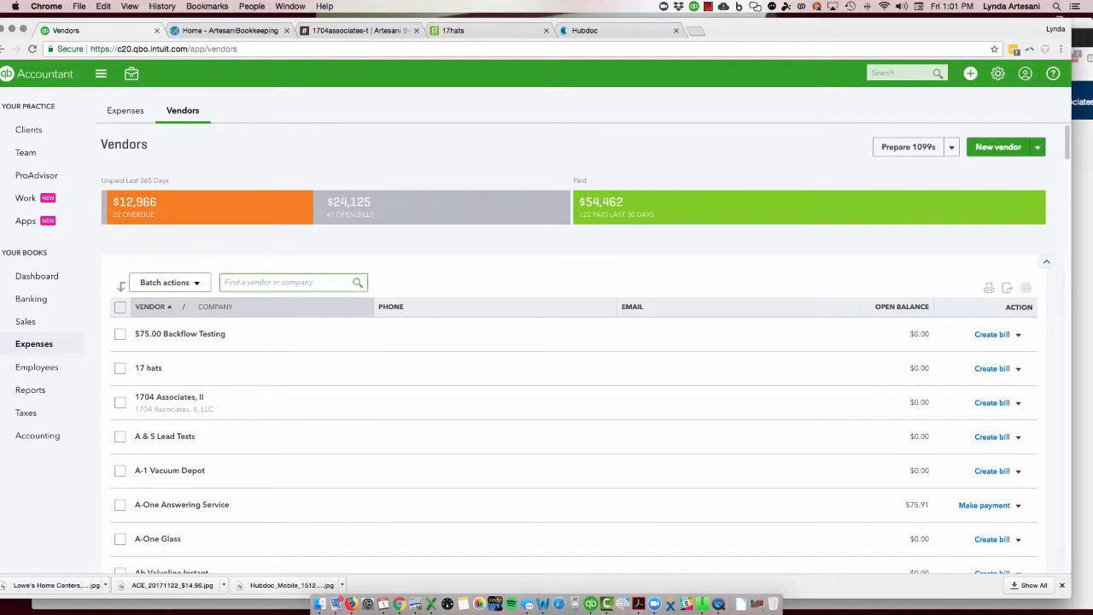
{"action": "type", "text": "nat"}
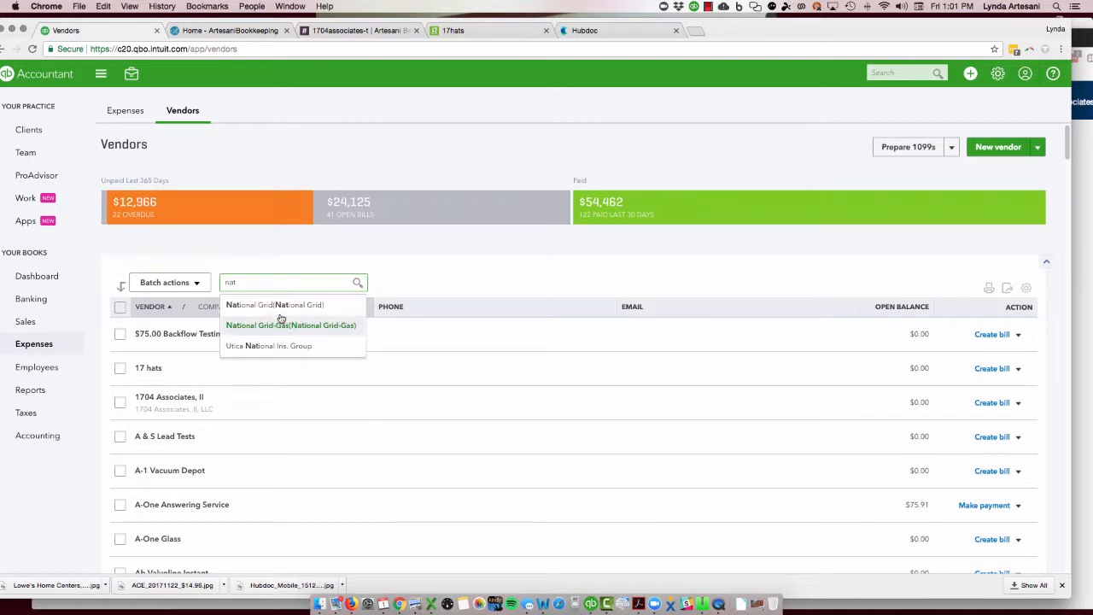
{"action": "left_click", "coordinate": [273, 305]}
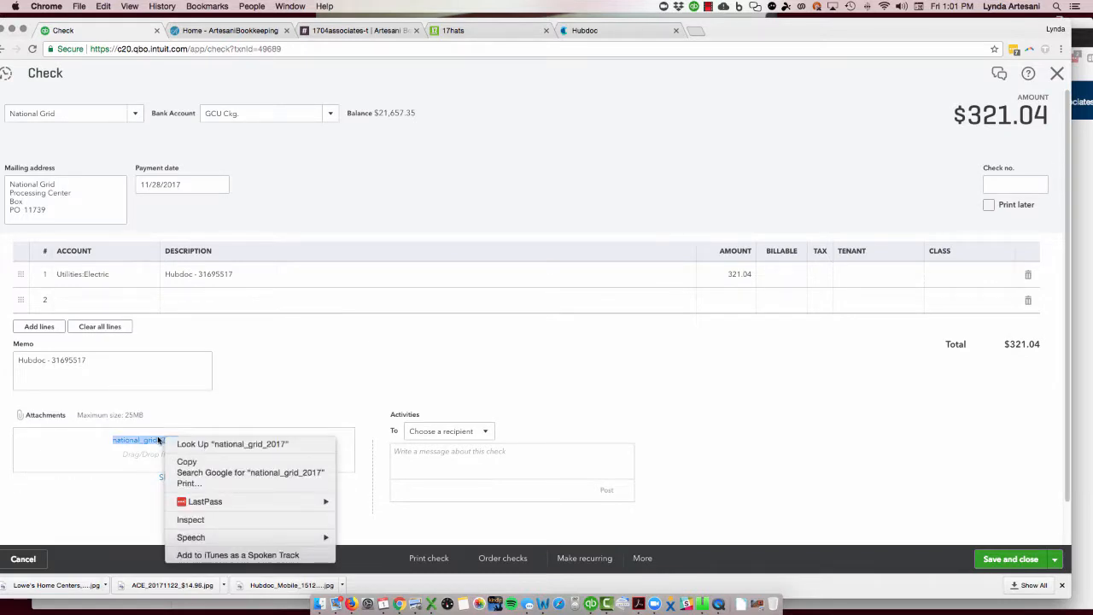
- View the check's attached National Grid bill in a new tab, then return to Hubdoc
{"action": "left_click", "coordinate": [138, 441]}
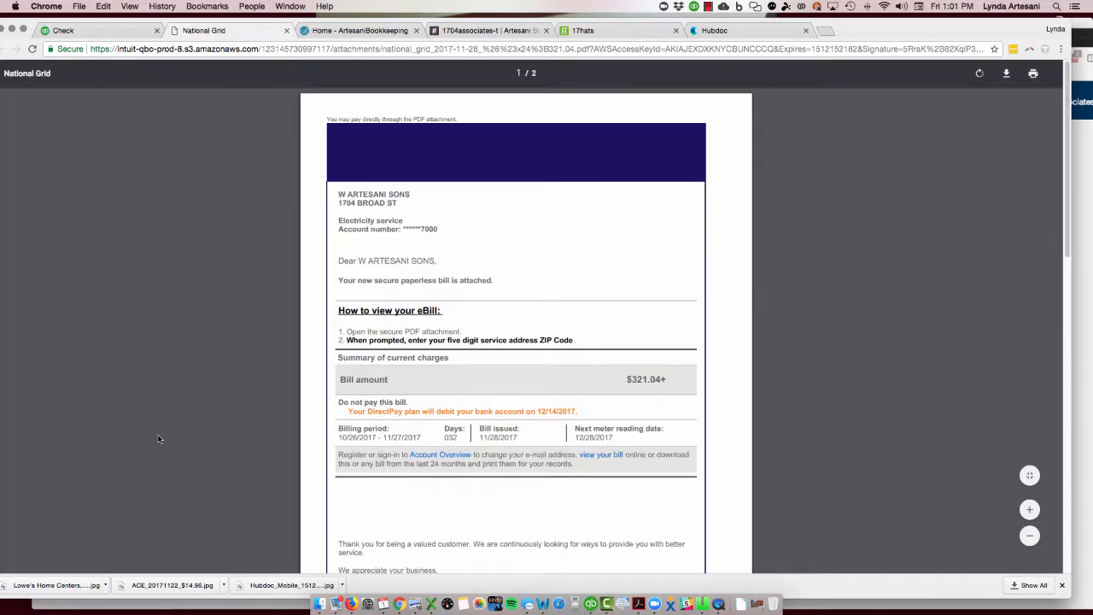
{"action": "mouse_move", "coordinate": [540, 480]}
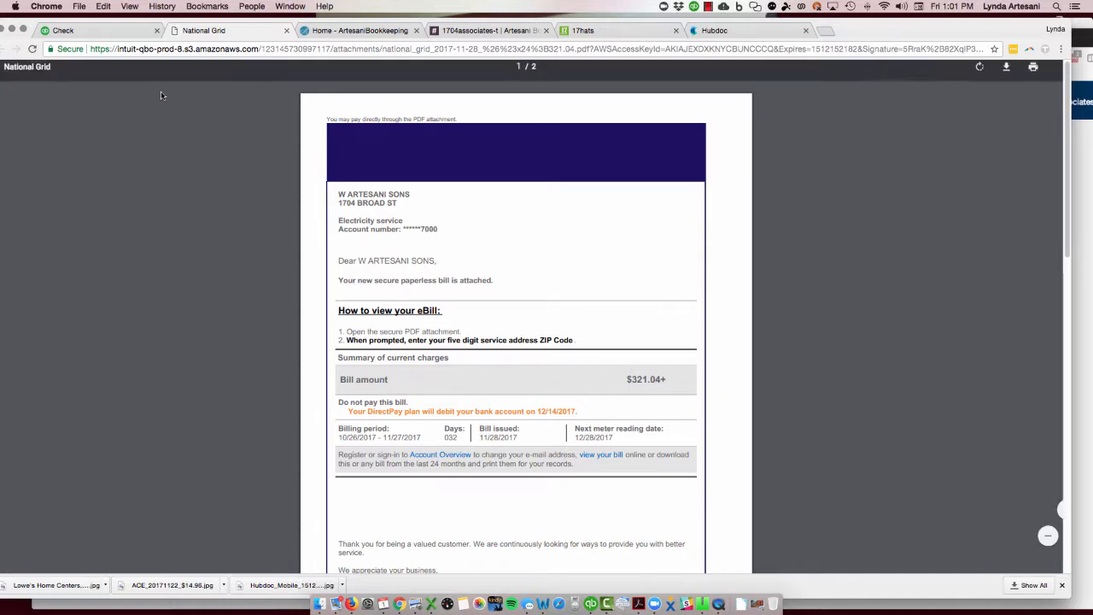
{"action": "left_click", "coordinate": [714, 31]}
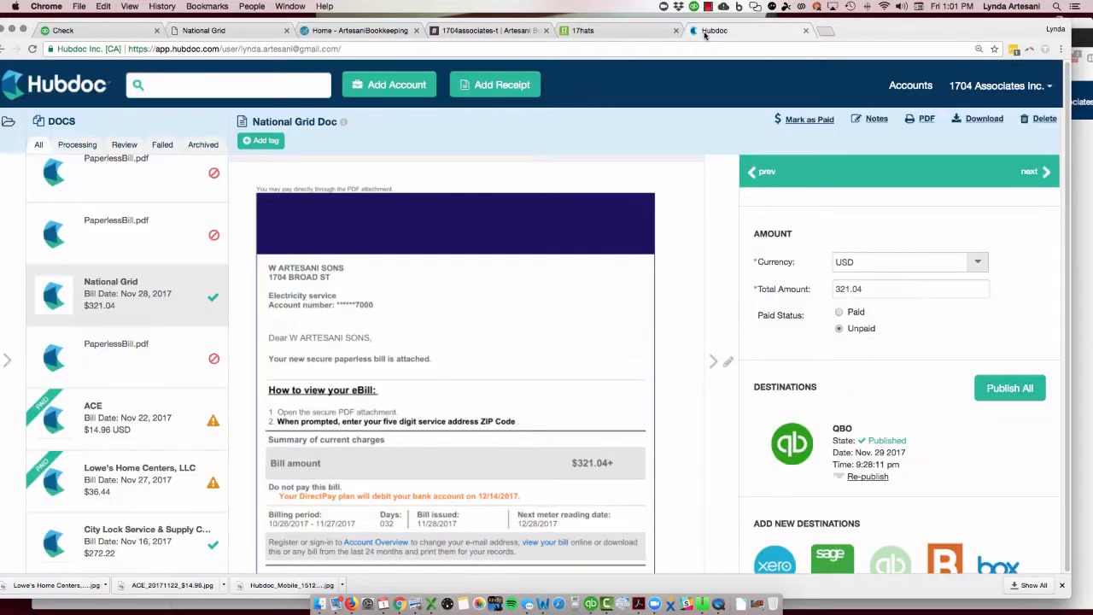
{"action": "mouse_move", "coordinate": [117, 344]}
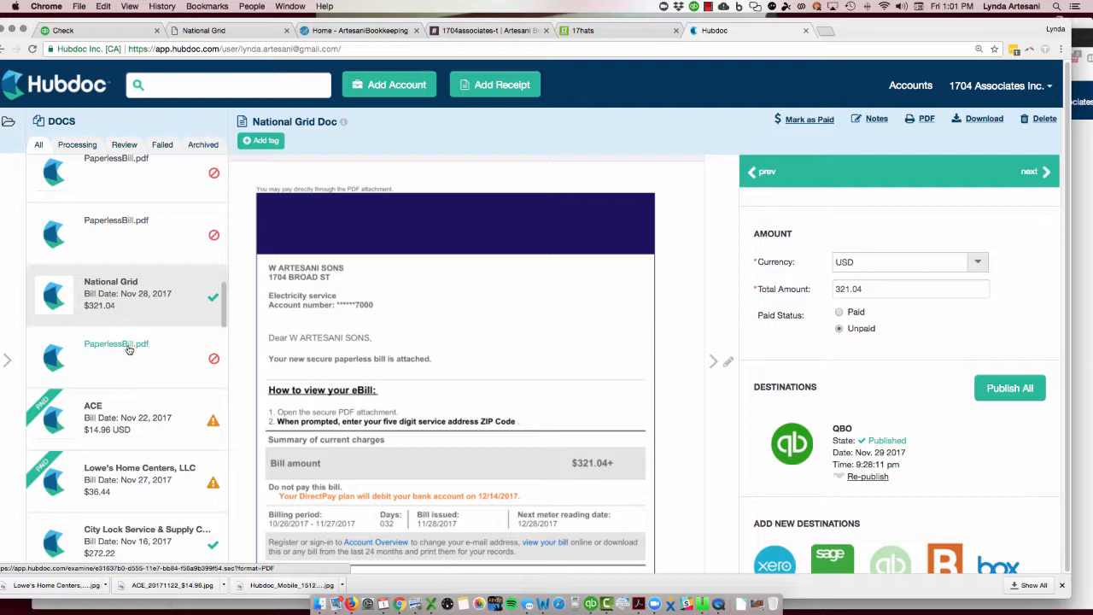
- Open the PaperlessBill.pdf document below the National Grid bill
{"action": "left_click", "coordinate": [116, 343]}
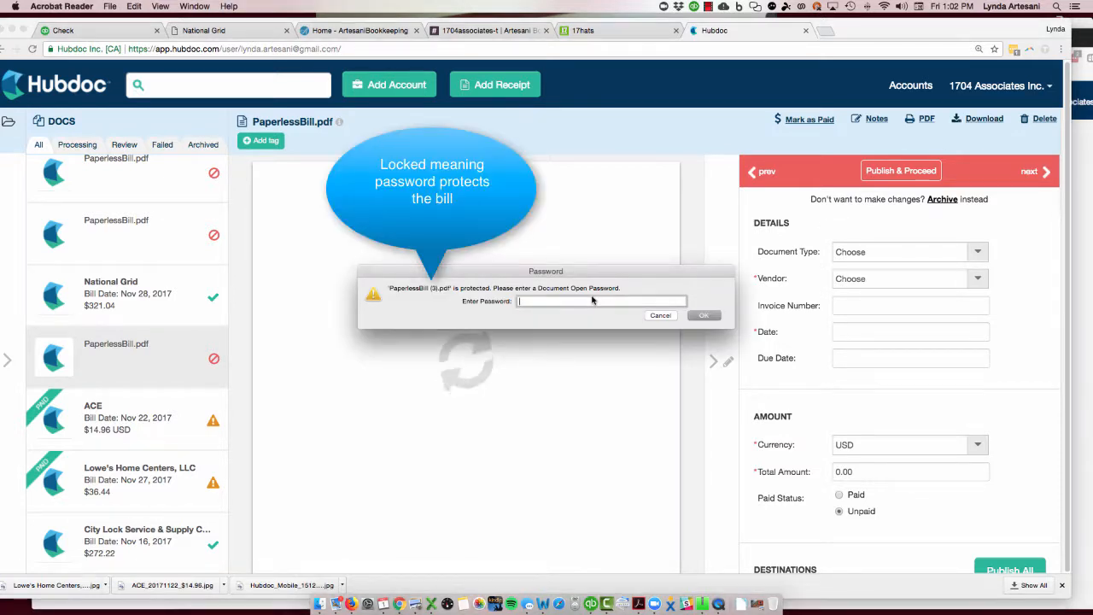
- Enter the document open password to unlock the secured PaperlessBill PDF
{"action": "type", "text": "•••••"}
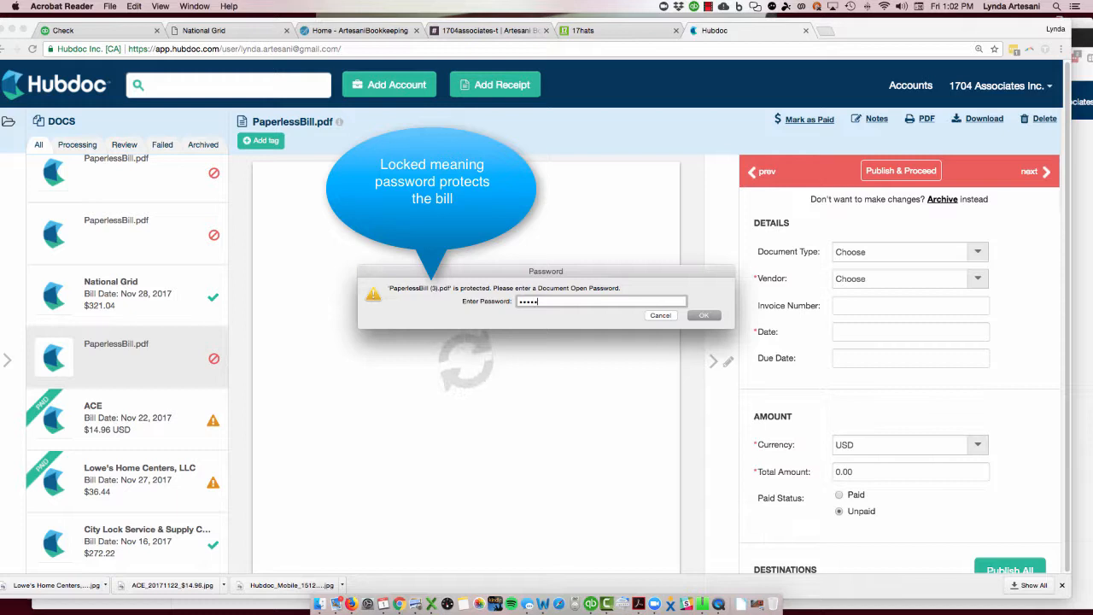
{"action": "left_click", "coordinate": [704, 314]}
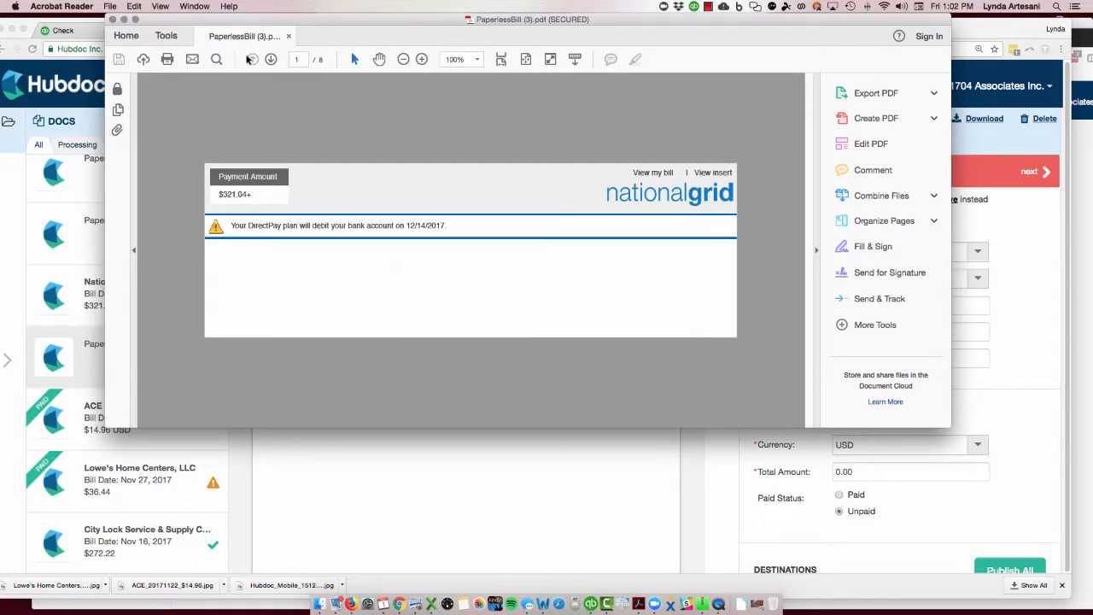
{"action": "left_click", "coordinate": [270, 58]}
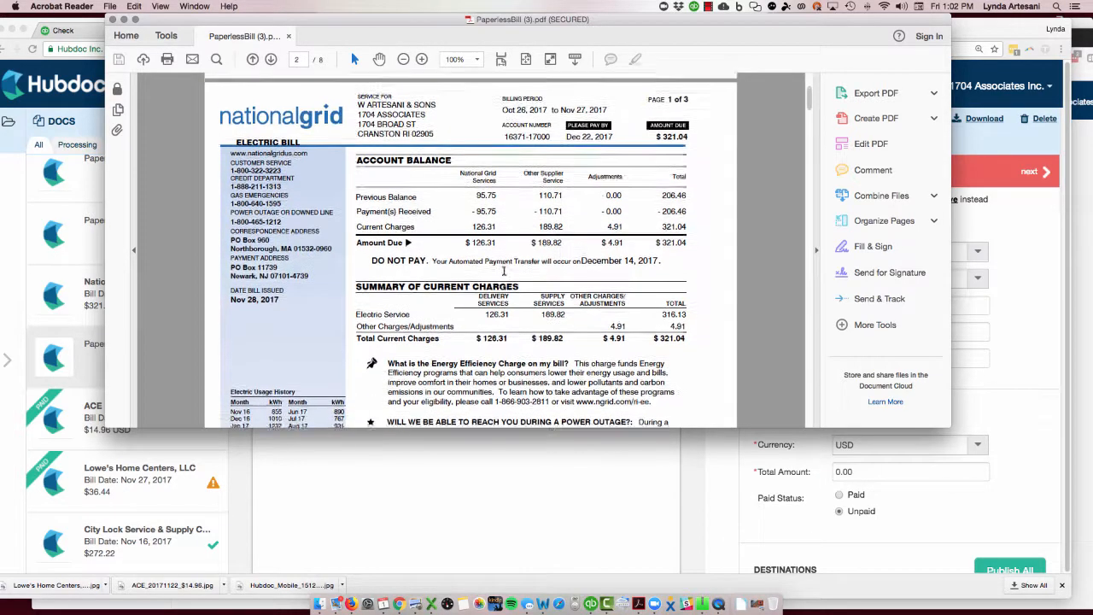
{"action": "scroll", "scroll_direction": "down", "scroll_amount": 3}
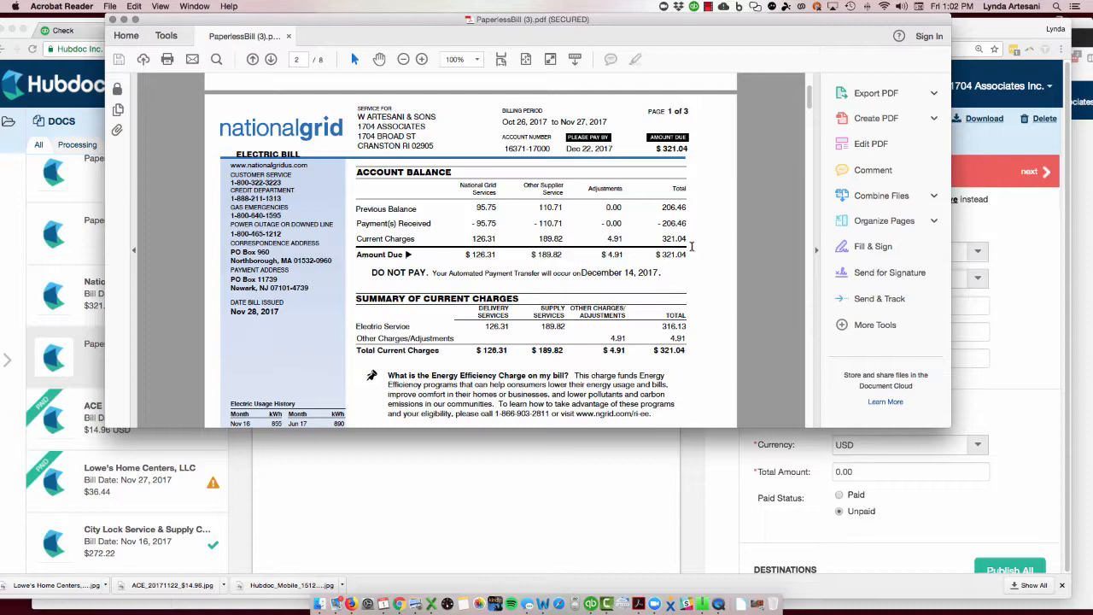
{"action": "scroll", "scroll_direction": "down", "scroll_amount": 3}
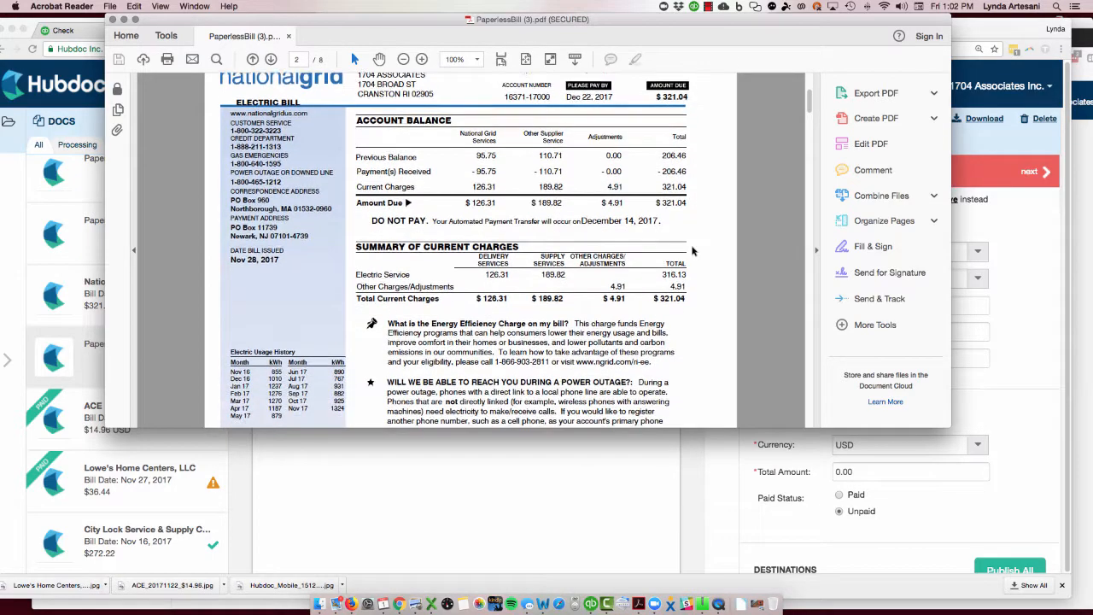
{"action": "scroll", "scroll_direction": "down", "scroll_amount": 3}
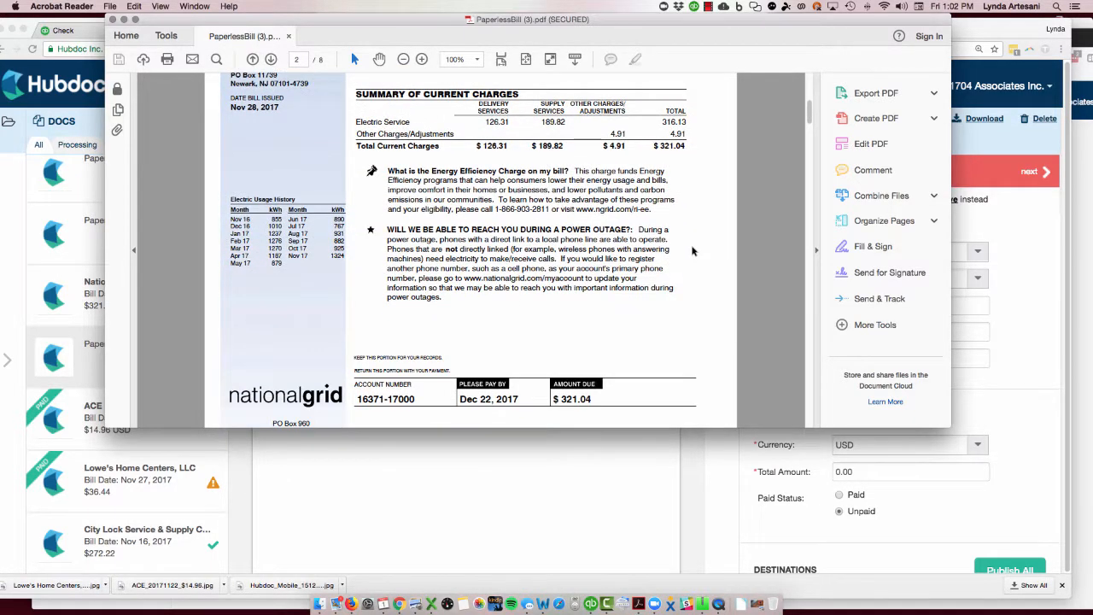
{"action": "scroll", "scroll_direction": "down", "scroll_amount": 3}
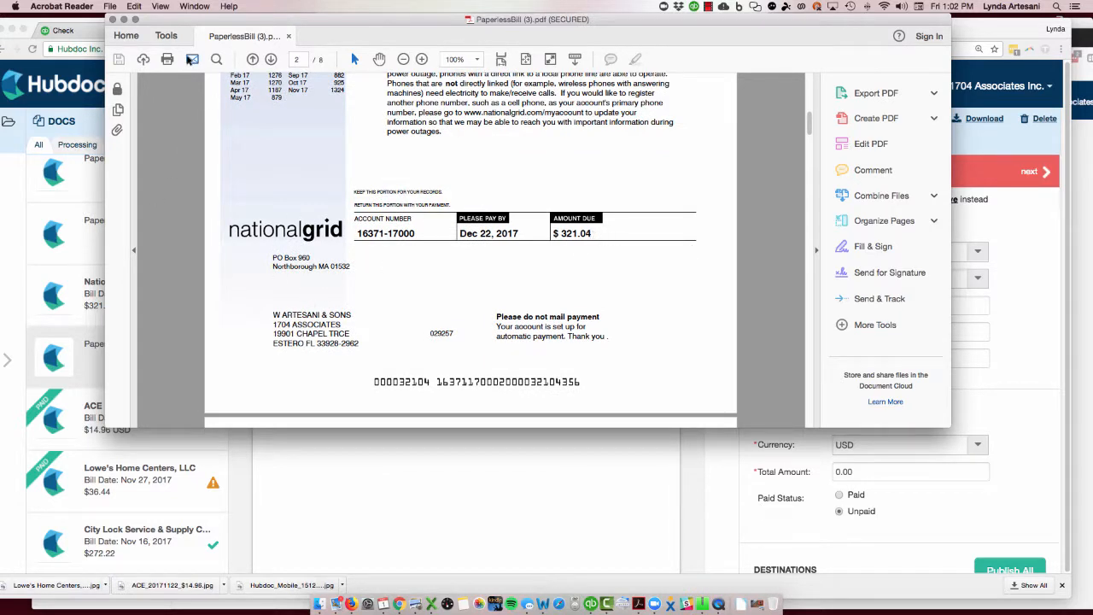
{"action": "mouse_move", "coordinate": [191, 58]}
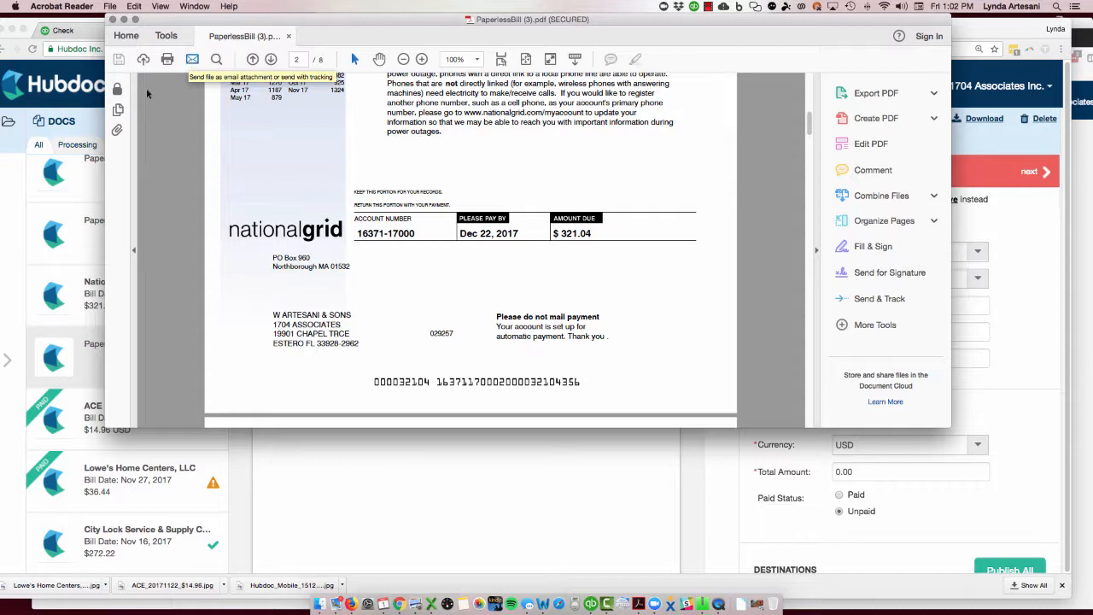
{"action": "mouse_move", "coordinate": [93, 304]}
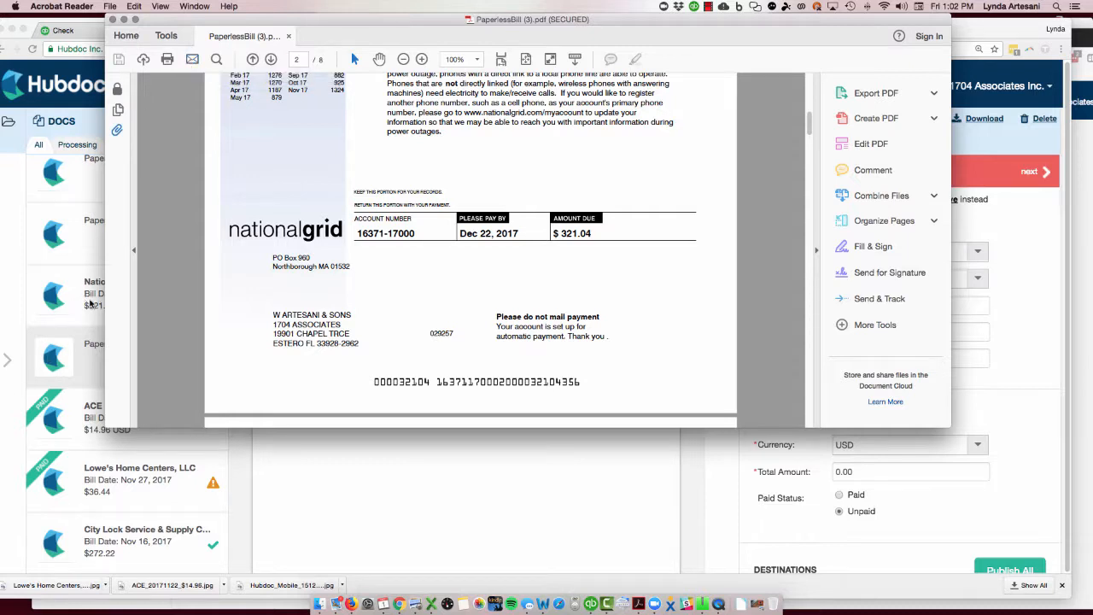
{"action": "mouse_move", "coordinate": [82, 362]}
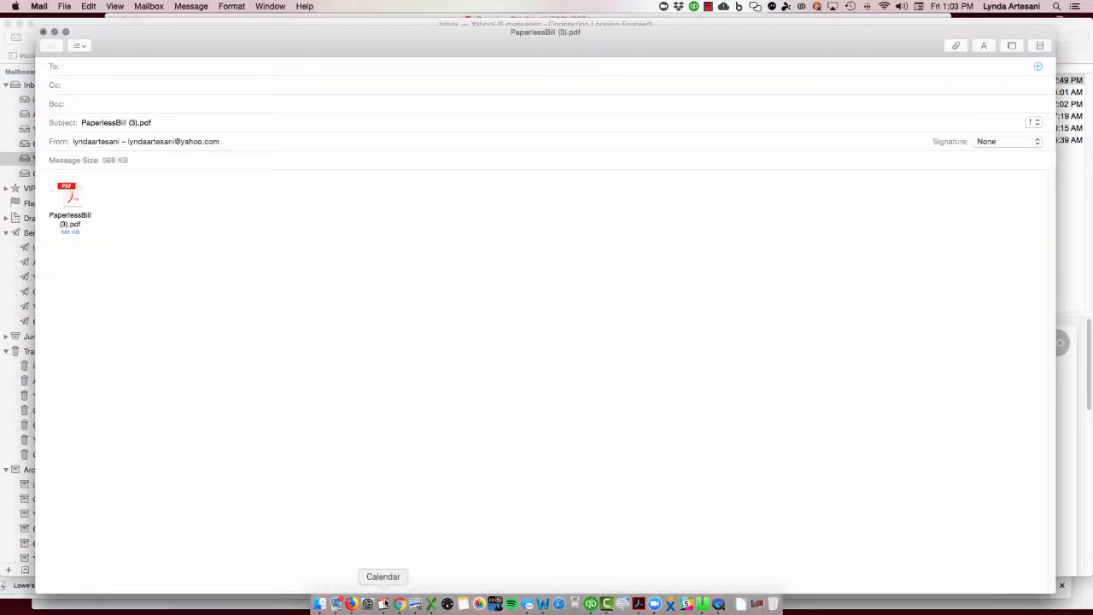
- Return to Chrome and bring up the National Grid check in QuickBooks
{"action": "left_click", "coordinate": [399, 605]}
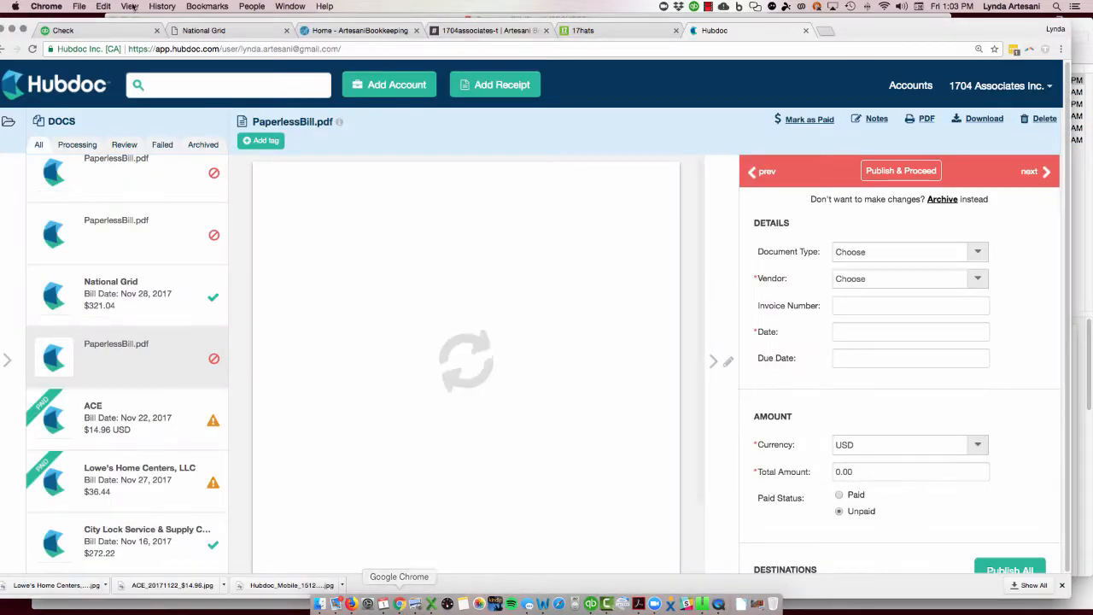
{"action": "left_click", "coordinate": [94, 31]}
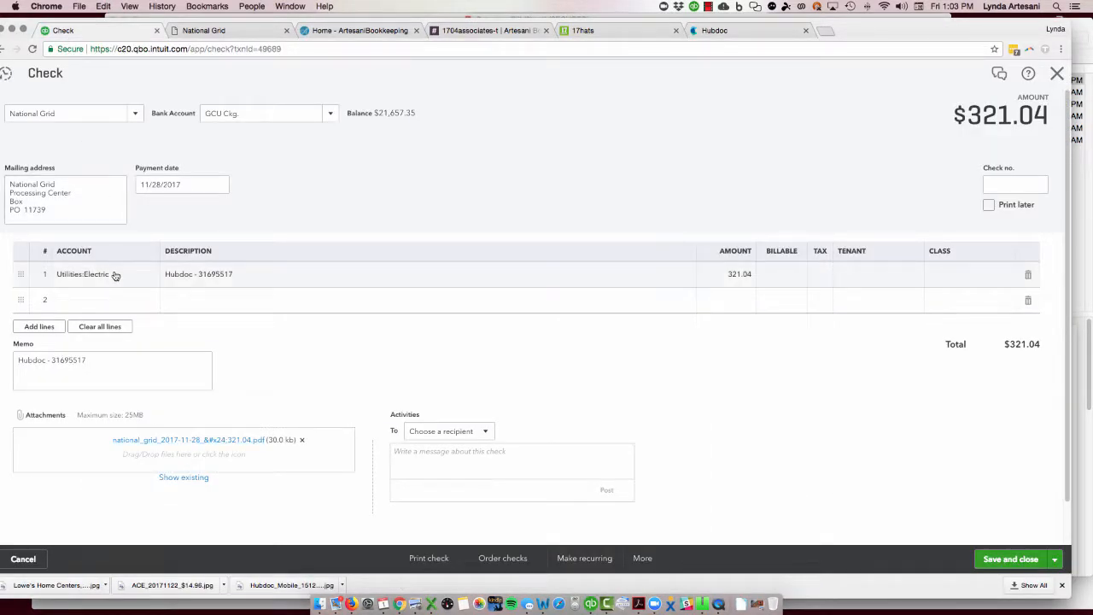
- Attach the unlocked PDF to the check, date it 12/14/2017, and save it
{"action": "key", "text": "f3"}
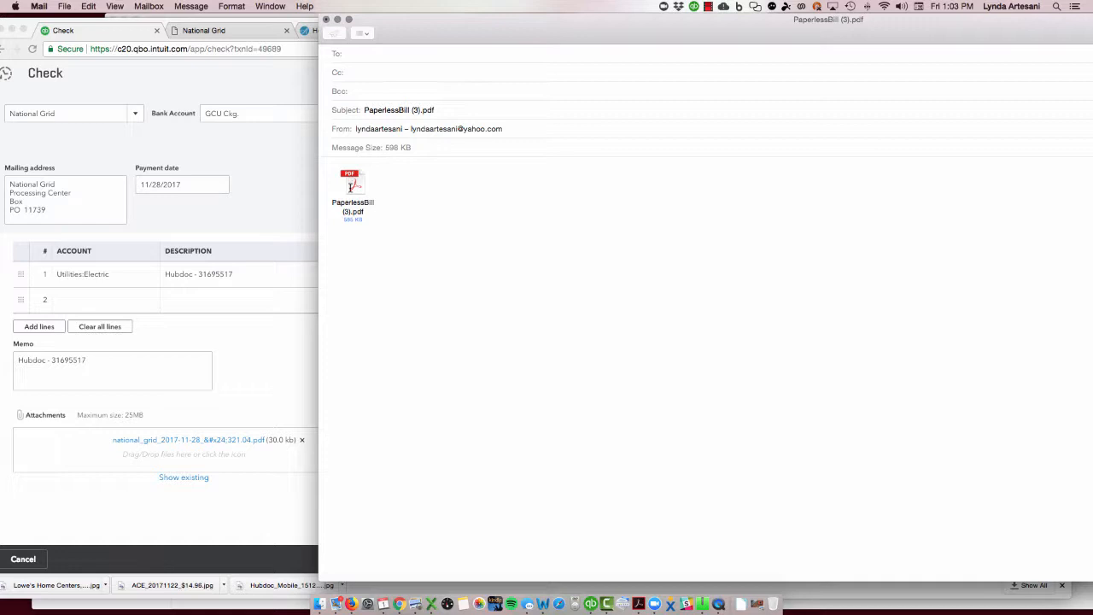
{"action": "left_click", "coordinate": [352, 191]}
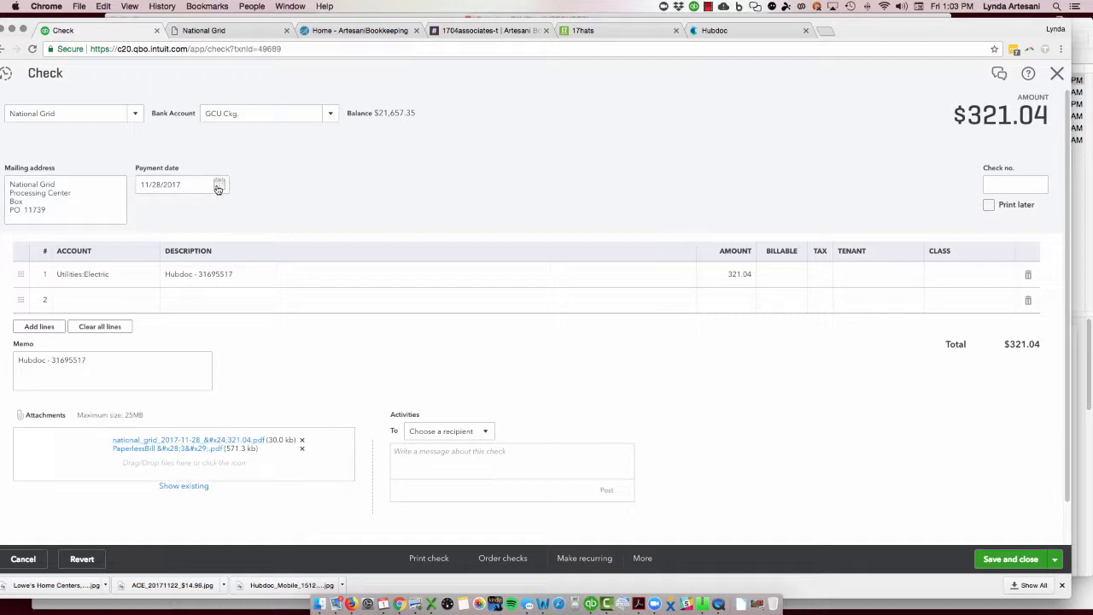
{"action": "left_click", "coordinate": [219, 184]}
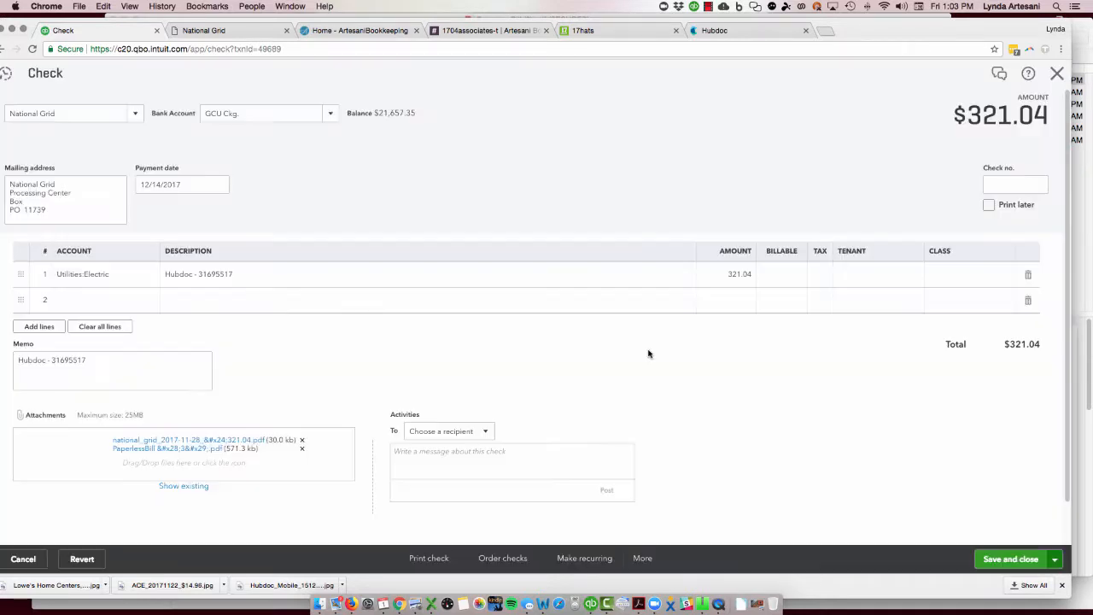
{"action": "left_click", "coordinate": [1012, 559]}
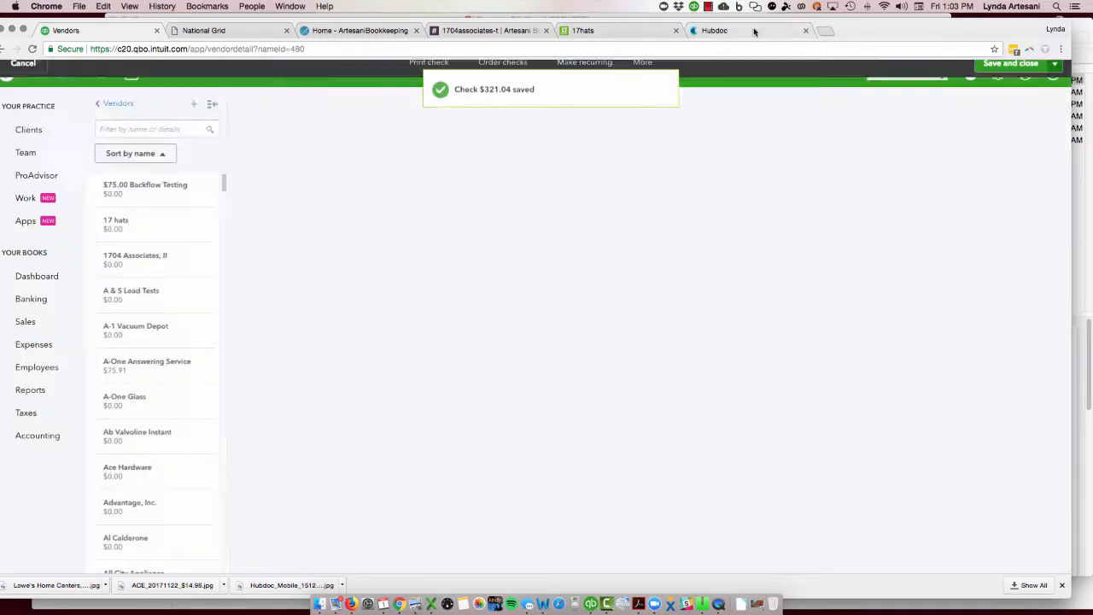
- In Hubdoc, mark PaperlessBill.pdf paid and open the National Grid bill doc
{"action": "left_click", "coordinate": [714, 31]}
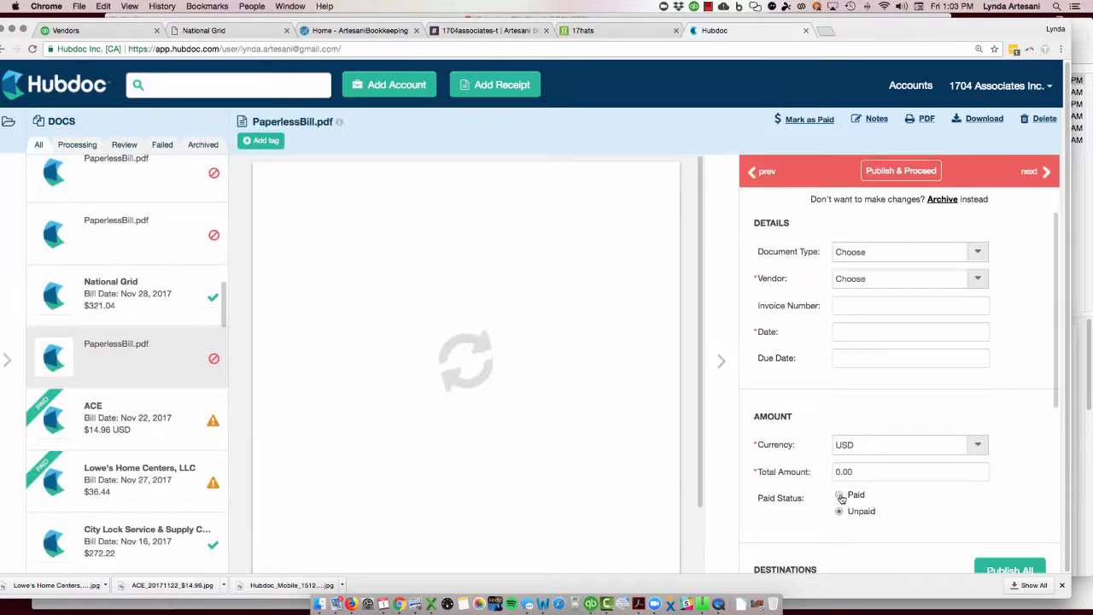
{"action": "left_click", "coordinate": [840, 496]}
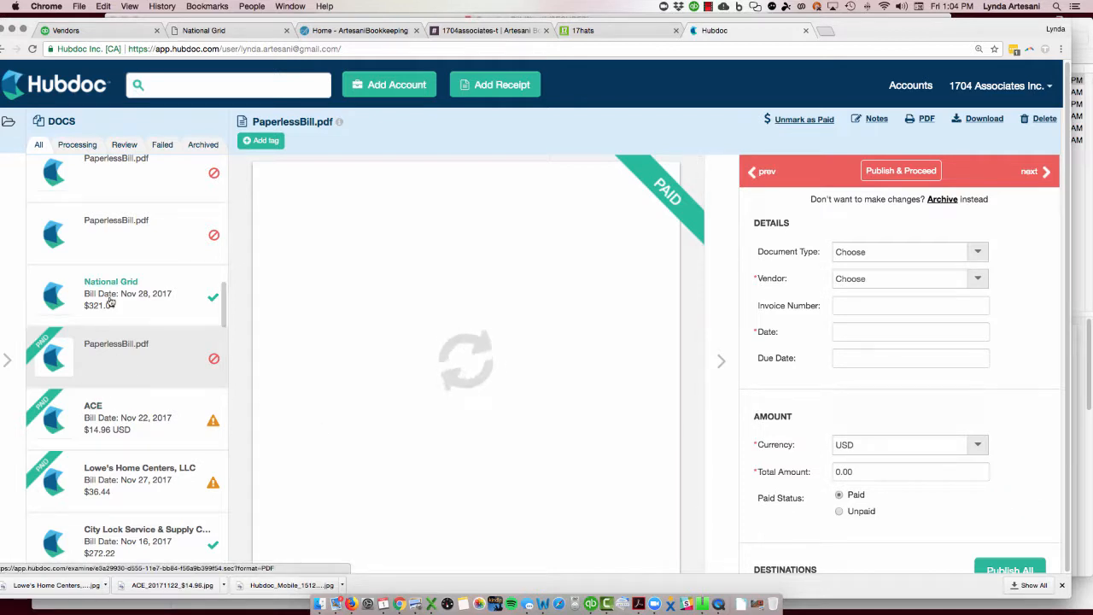
{"action": "left_click", "coordinate": [110, 294]}
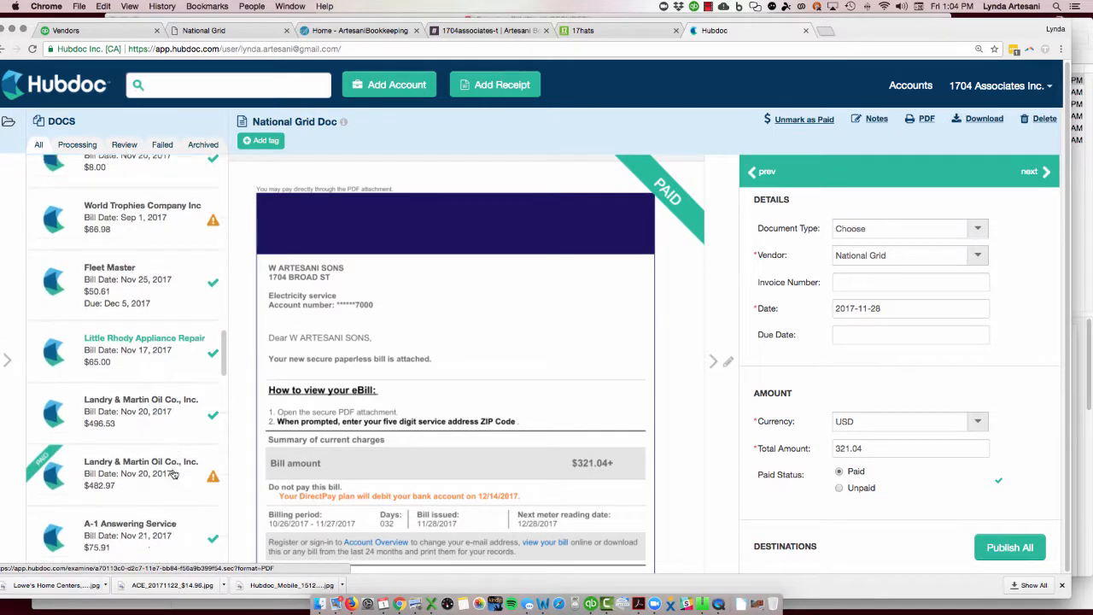
- Open the A-1 Answering Service $75.91 invoice from the docs list
{"action": "scroll", "scroll_direction": "down", "scroll_amount": 3}
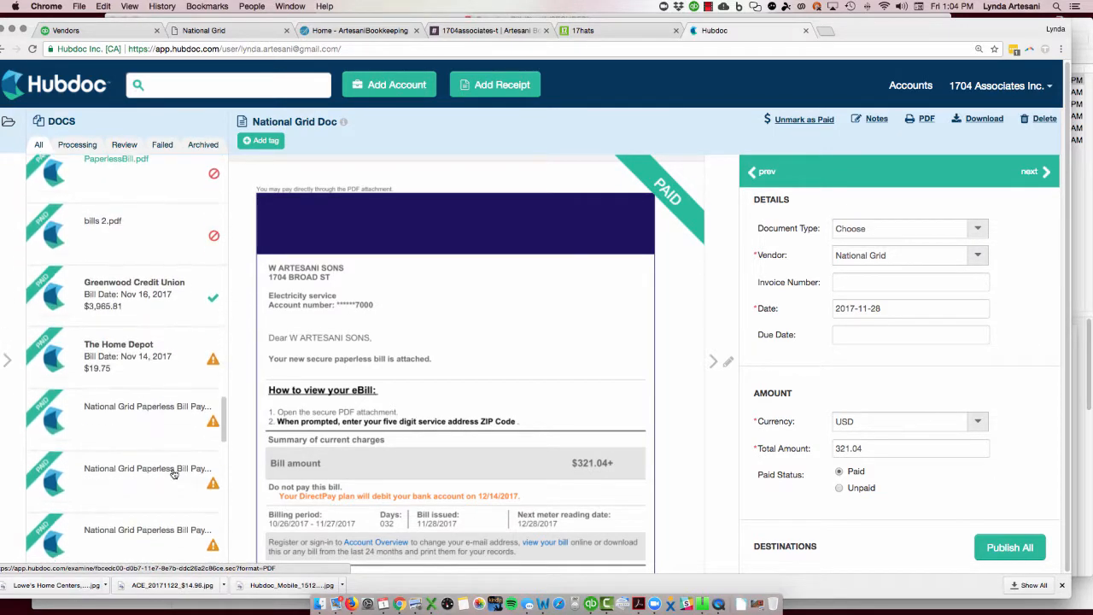
{"action": "scroll", "scroll_direction": "down", "scroll_amount": 3}
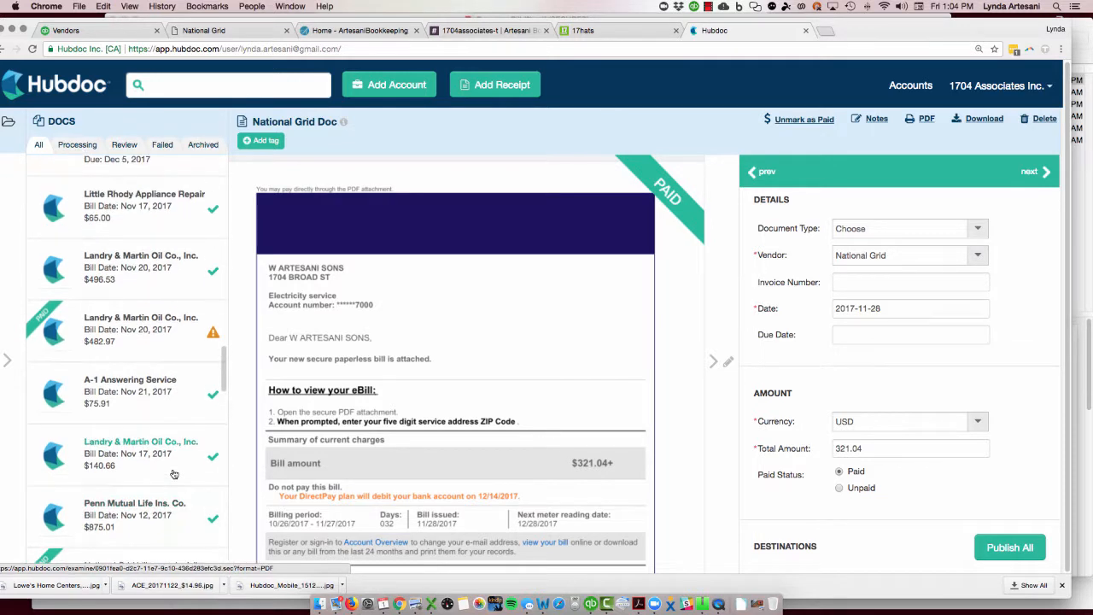
{"action": "left_click", "coordinate": [130, 391]}
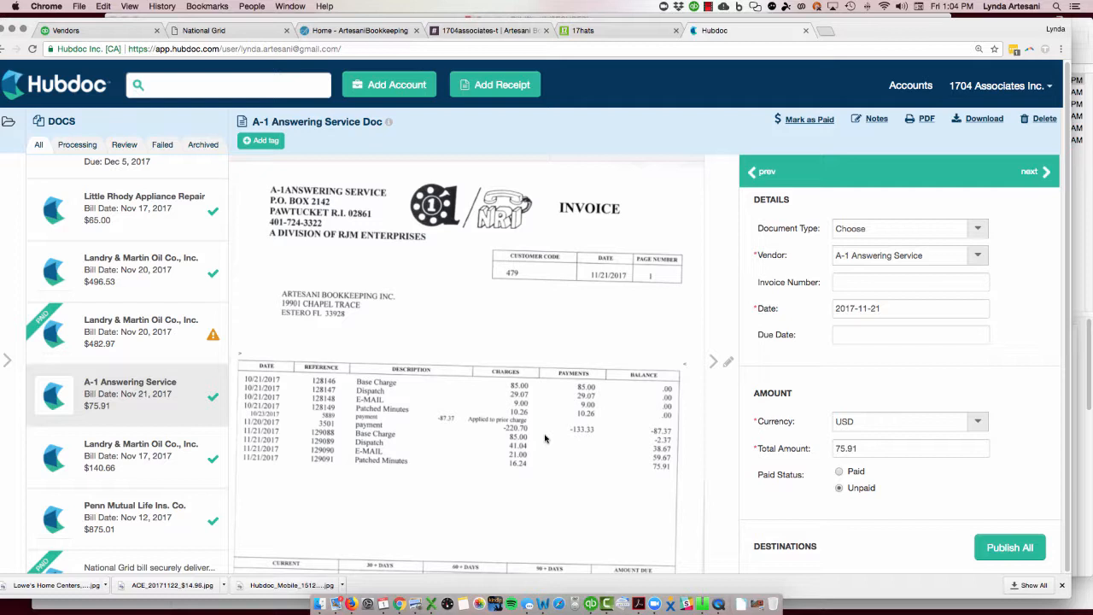
{"action": "mouse_move", "coordinate": [429, 438]}
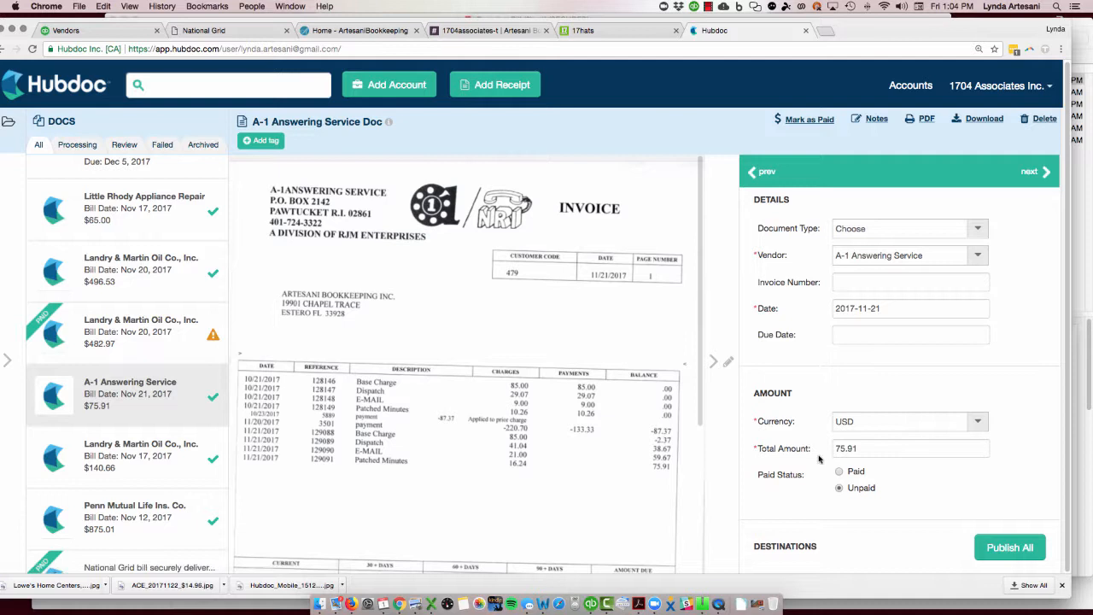
- Bring up Hubdoc's Add Receipt upload window, then move on to the QBO vendor list
{"action": "left_click", "coordinate": [1010, 547]}
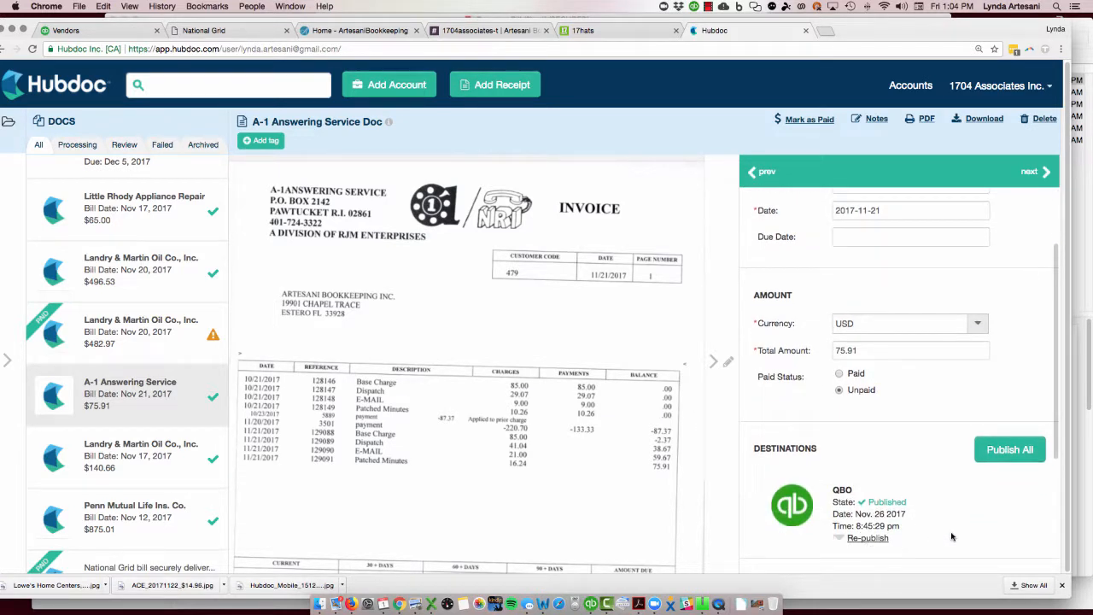
{"action": "mouse_move", "coordinate": [538, 362]}
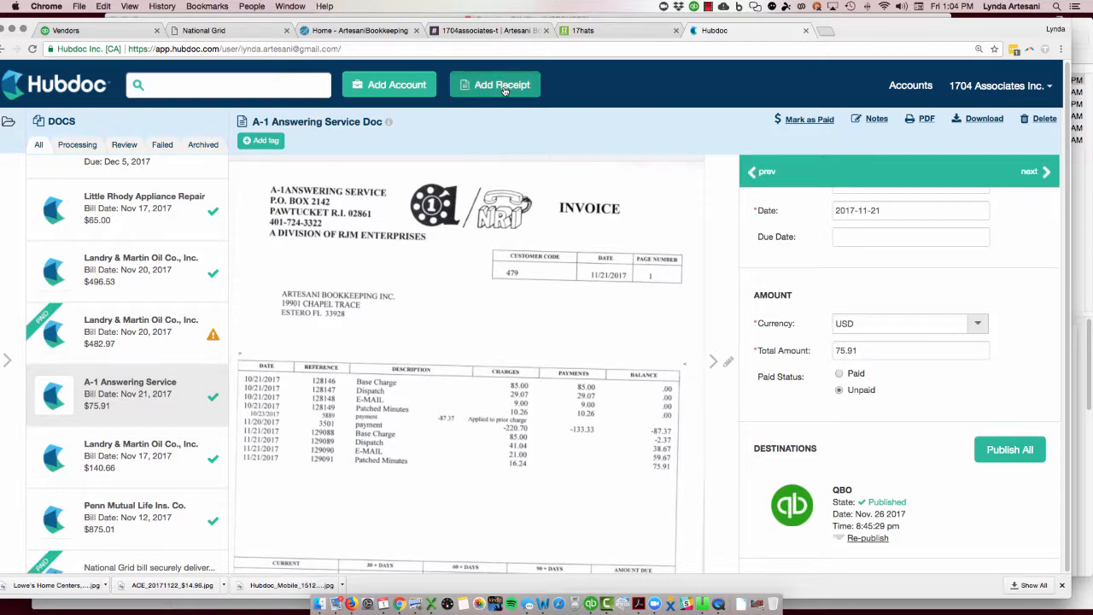
{"action": "left_click", "coordinate": [503, 84]}
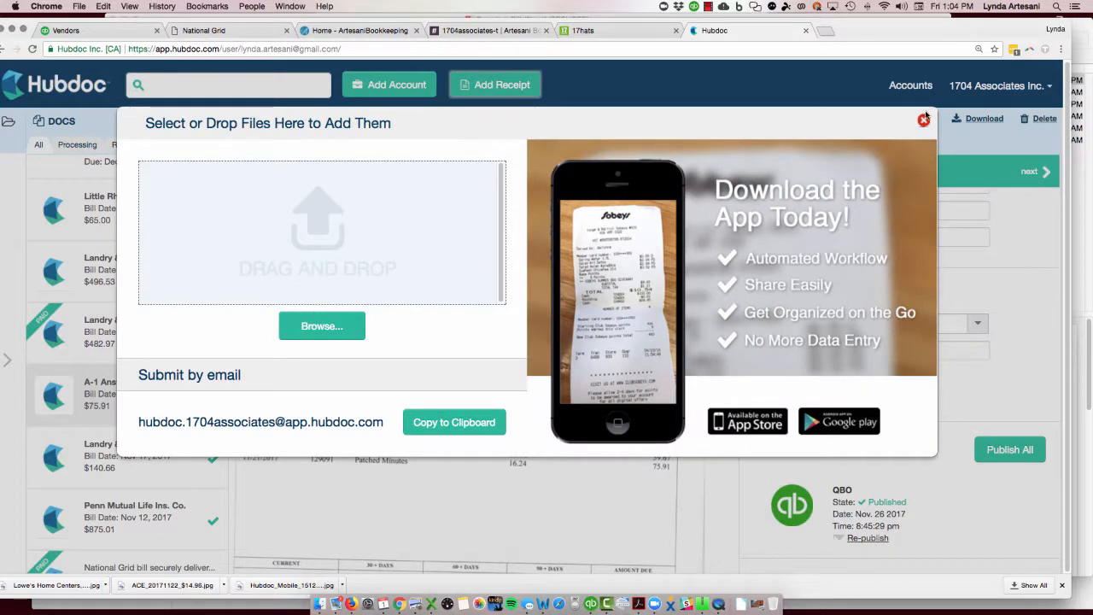
{"action": "left_click", "coordinate": [923, 120]}
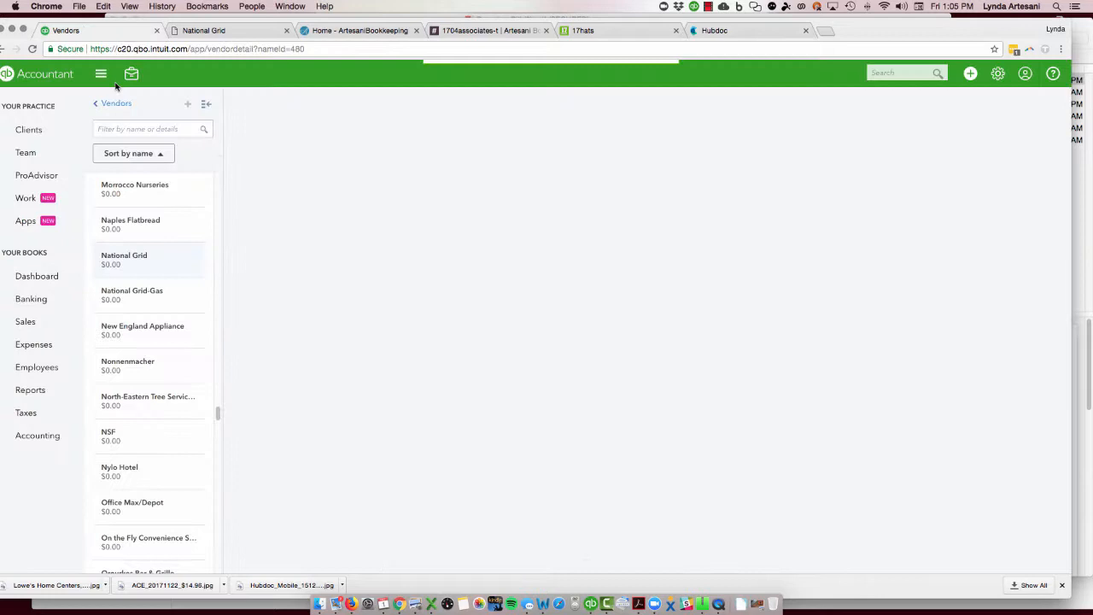
- Filter vendors by 'a' and open the A-One Answering Service record
{"action": "left_click", "coordinate": [123, 260]}
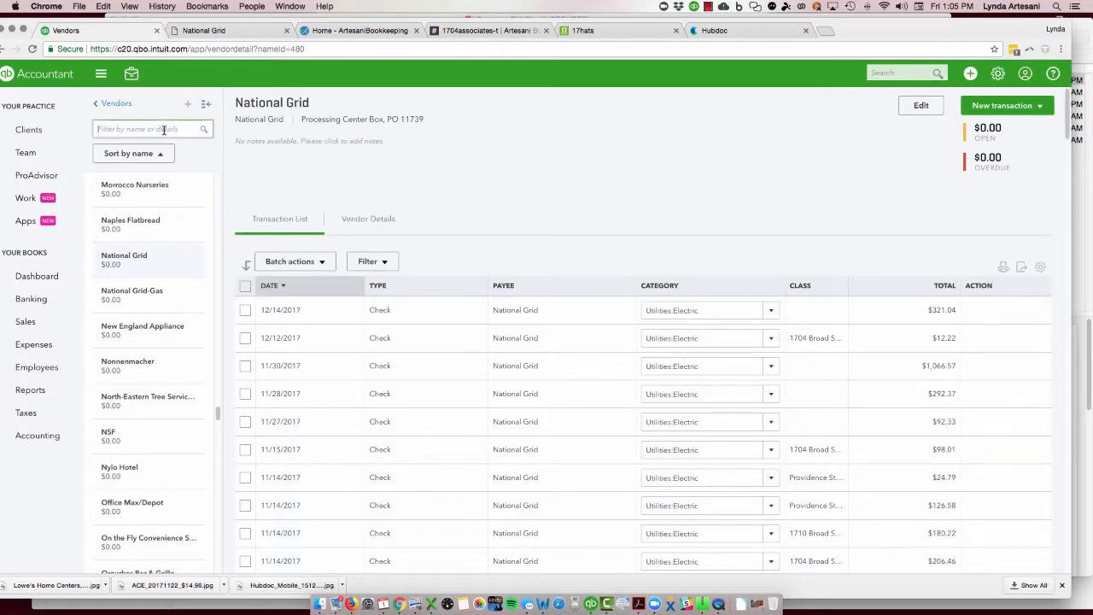
{"action": "type", "text": "a"}
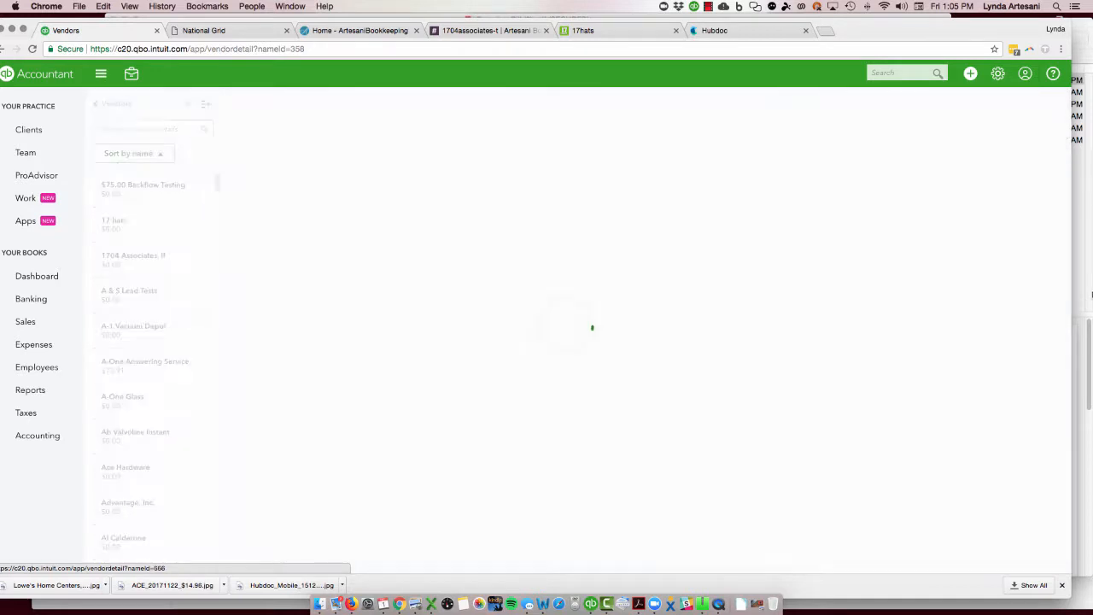
{"action": "left_click", "coordinate": [145, 366]}
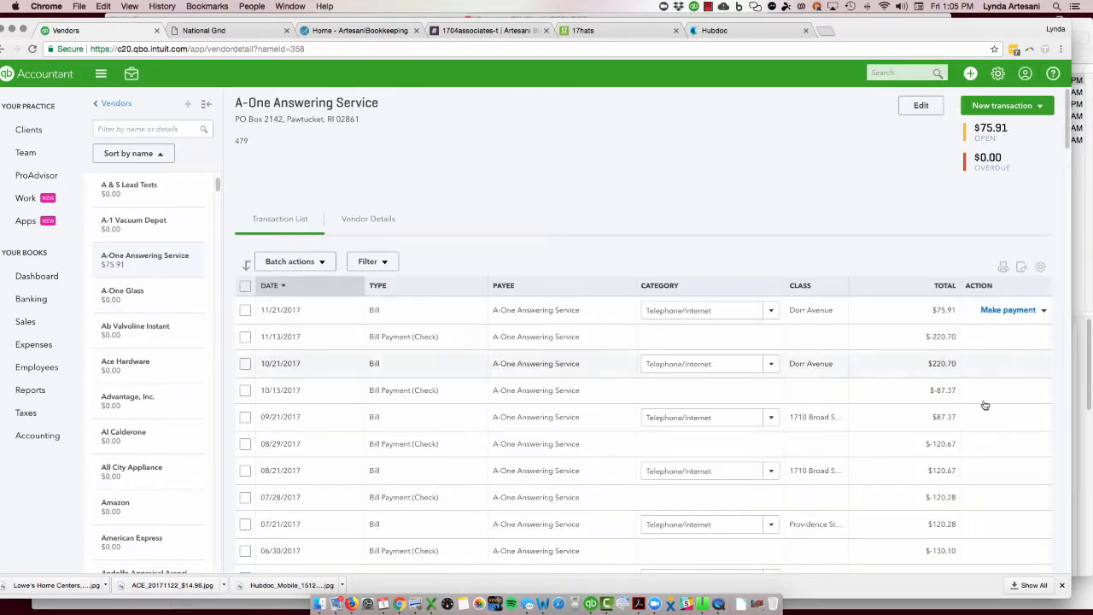
{"action": "mouse_move", "coordinate": [976, 317]}
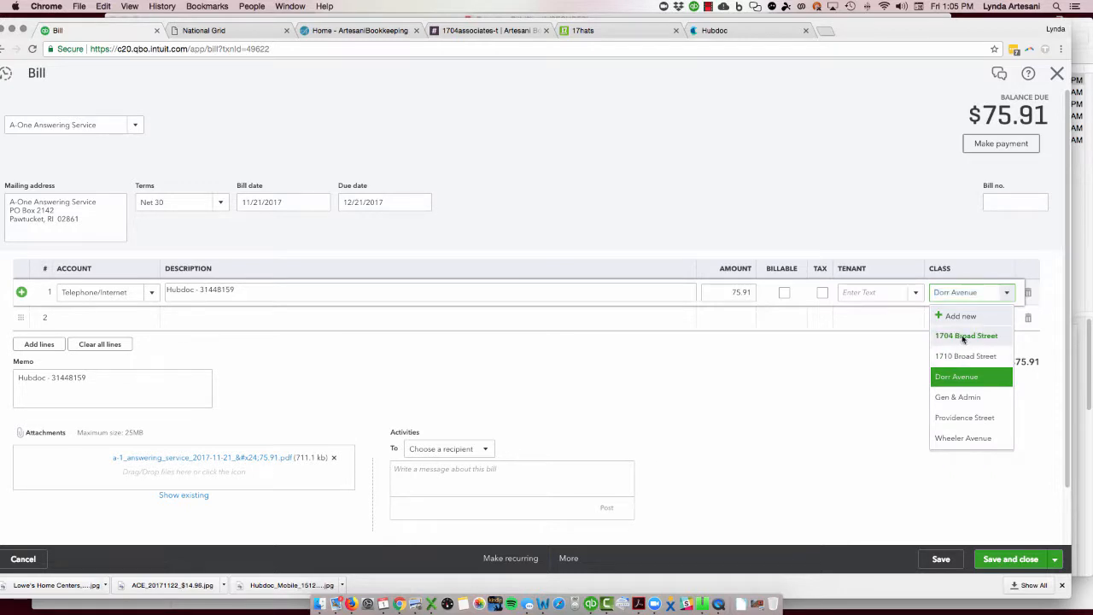
{"action": "left_click", "coordinate": [1011, 559]}
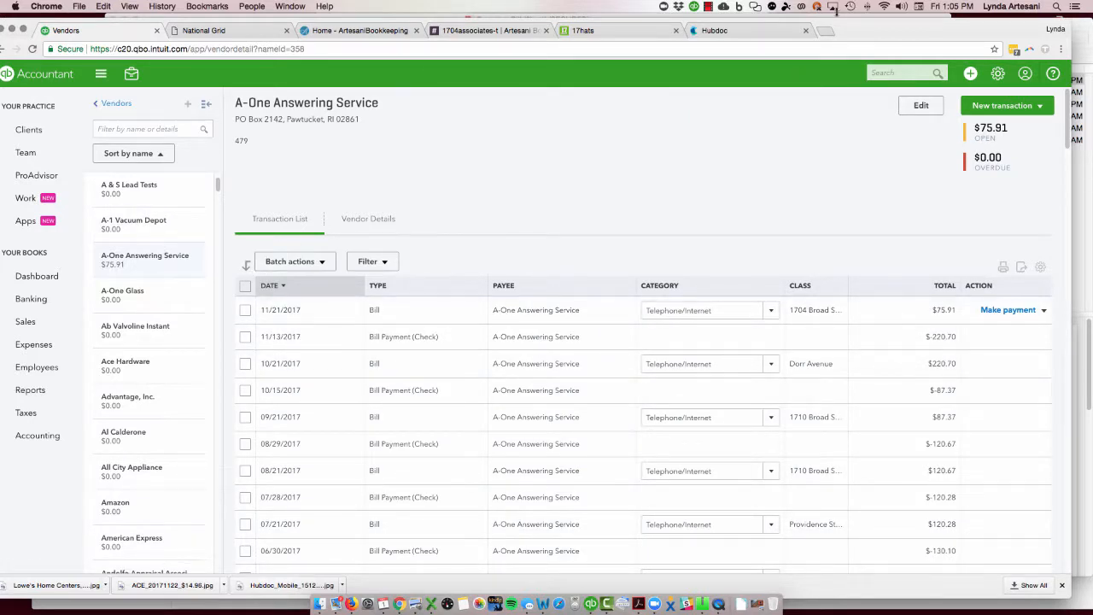
{"action": "mouse_move", "coordinate": [823, 36]}
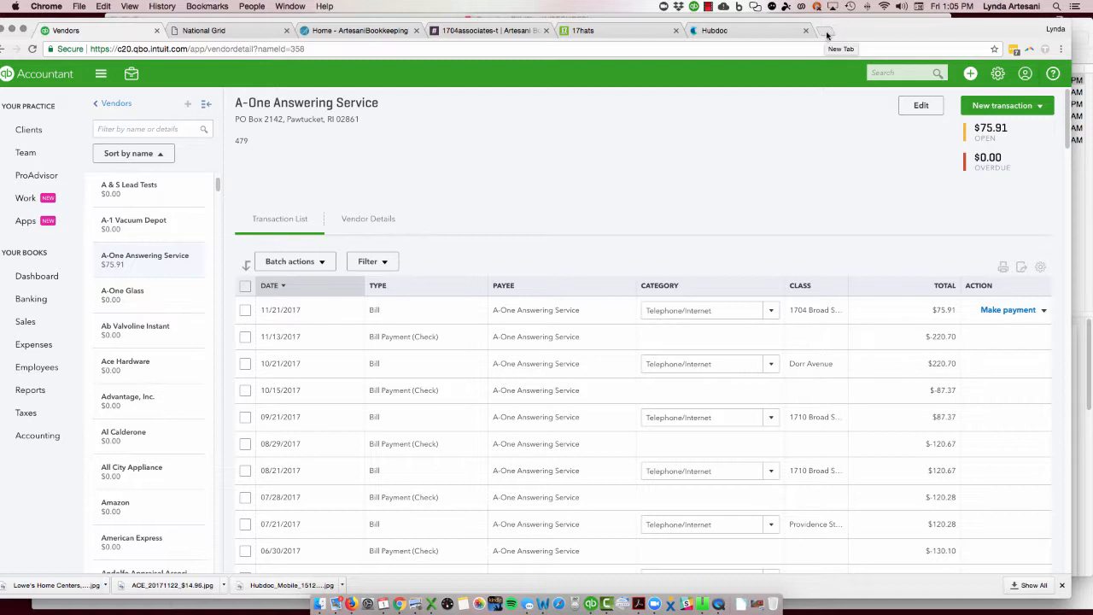
{"action": "left_click", "coordinate": [827, 35]}
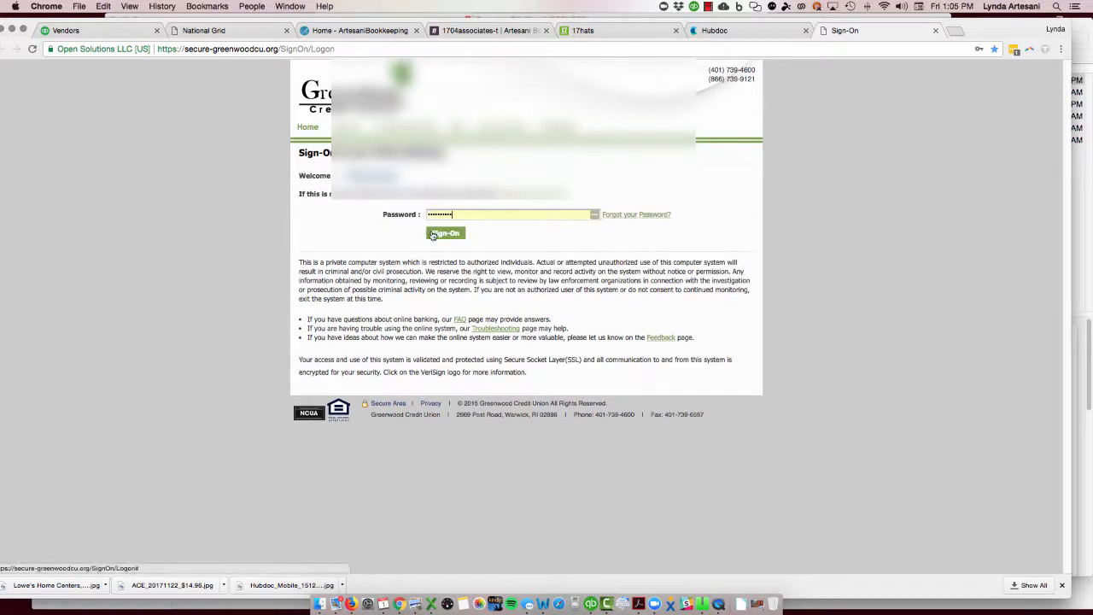
- Sign in to Greenwood Credit Union online banking
{"action": "left_click", "coordinate": [444, 232]}
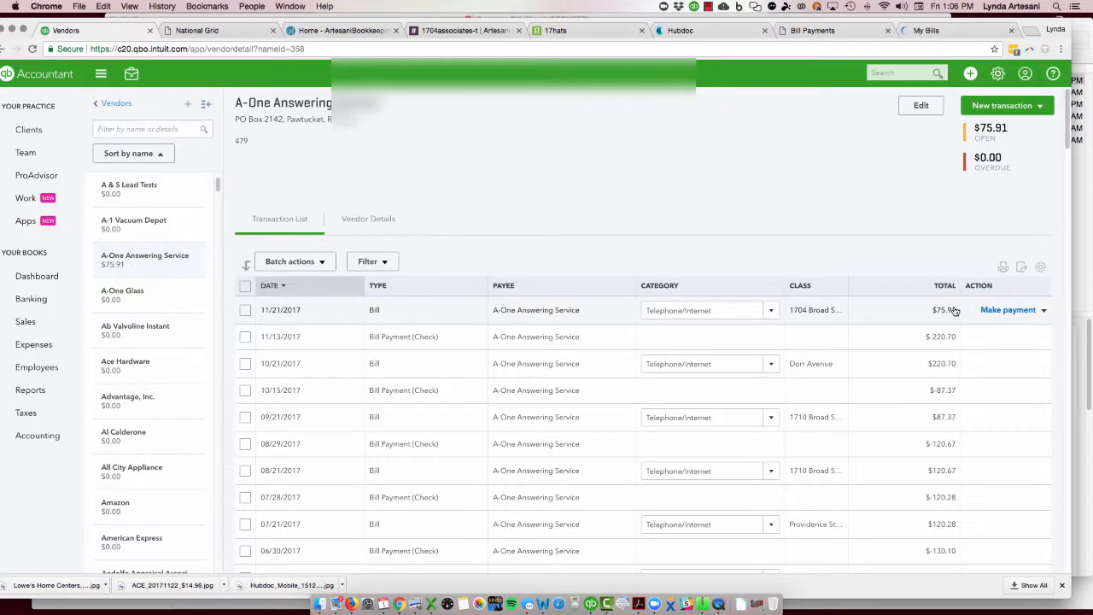
- Start Bill Payment #1800 for the $75.91 A-One bill and copy the amount
{"action": "left_click", "coordinate": [1008, 310]}
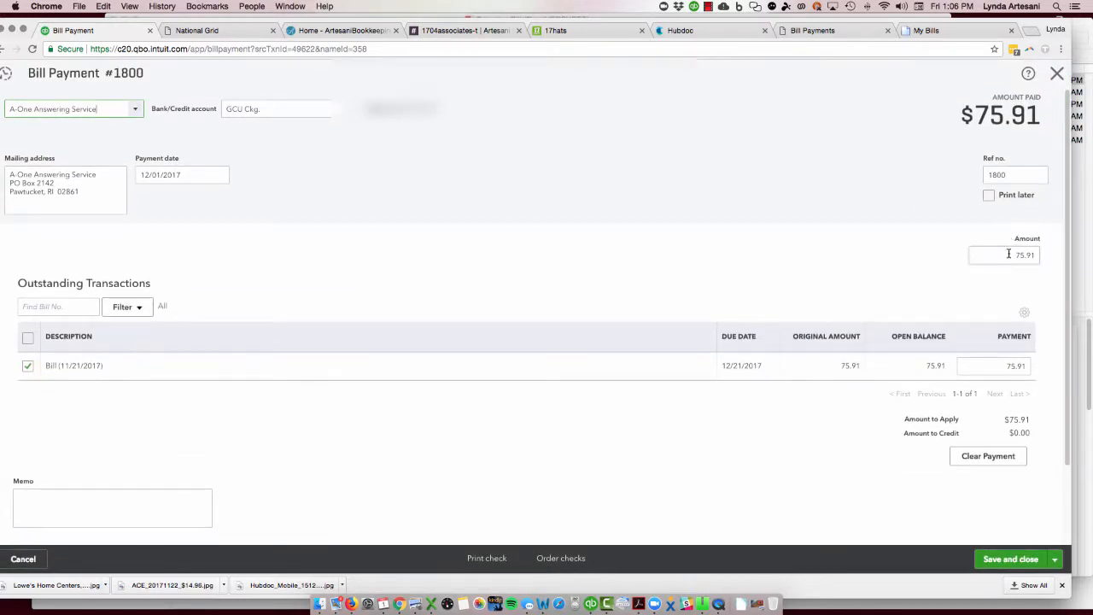
{"action": "right_click", "coordinate": [1008, 254]}
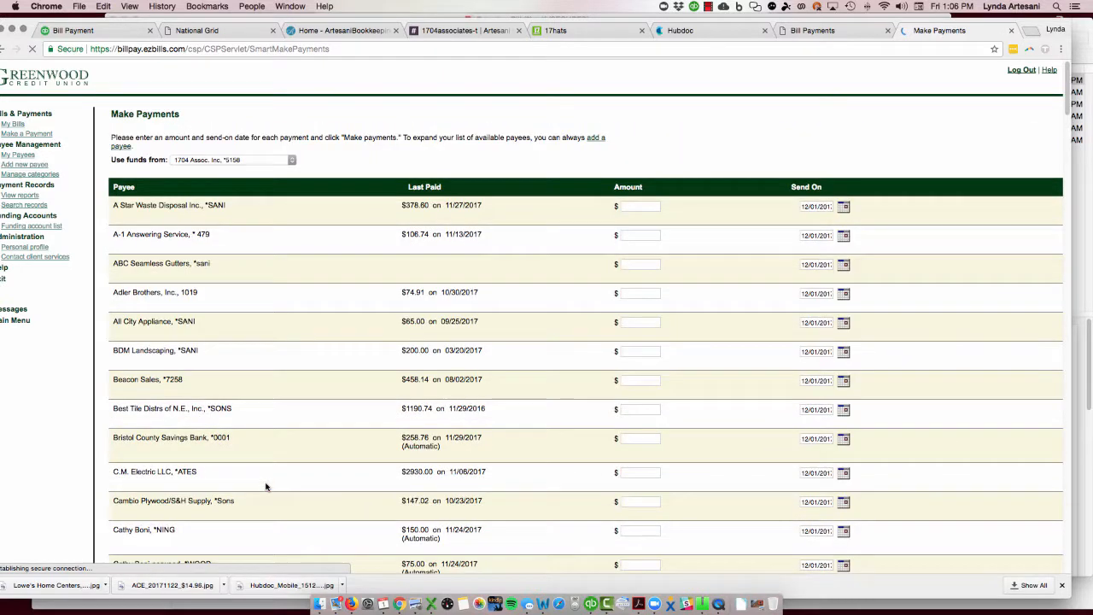
- Paste 75.91 for A-1 Answering Service, submit the payment and grab the confirmation number
{"action": "right_click", "coordinate": [636, 235]}
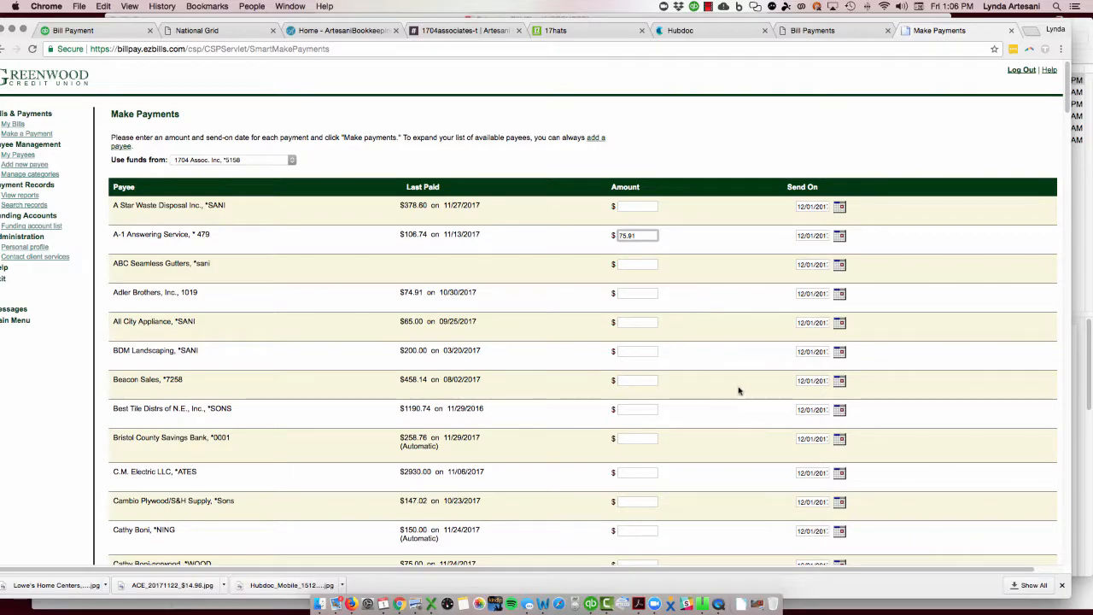
{"action": "scroll", "scroll_direction": "down", "scroll_amount": 3}
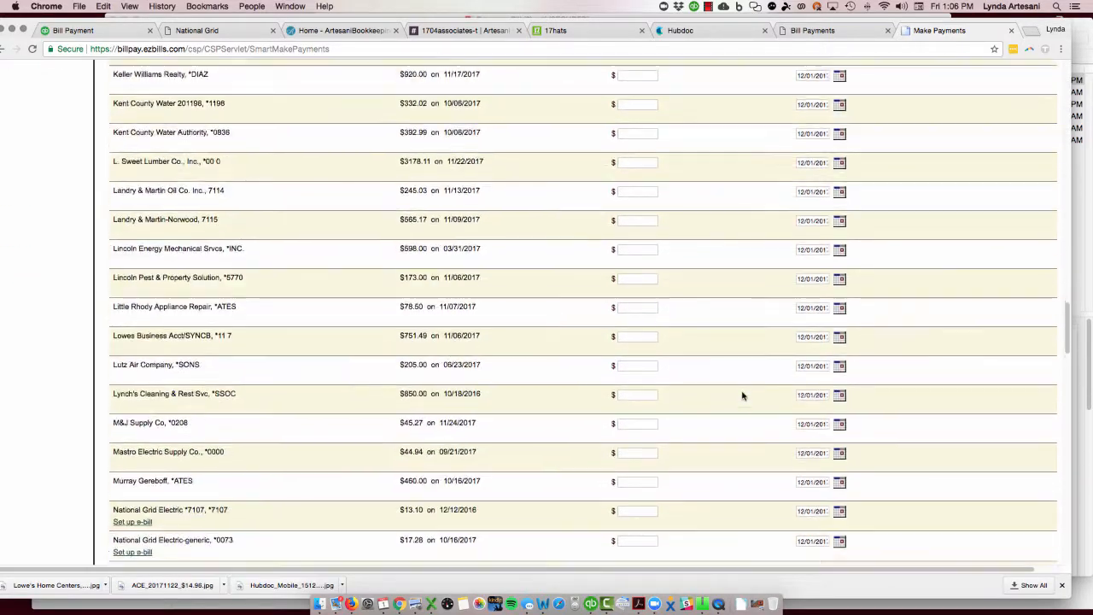
{"action": "scroll", "scroll_direction": "down", "scroll_amount": 3}
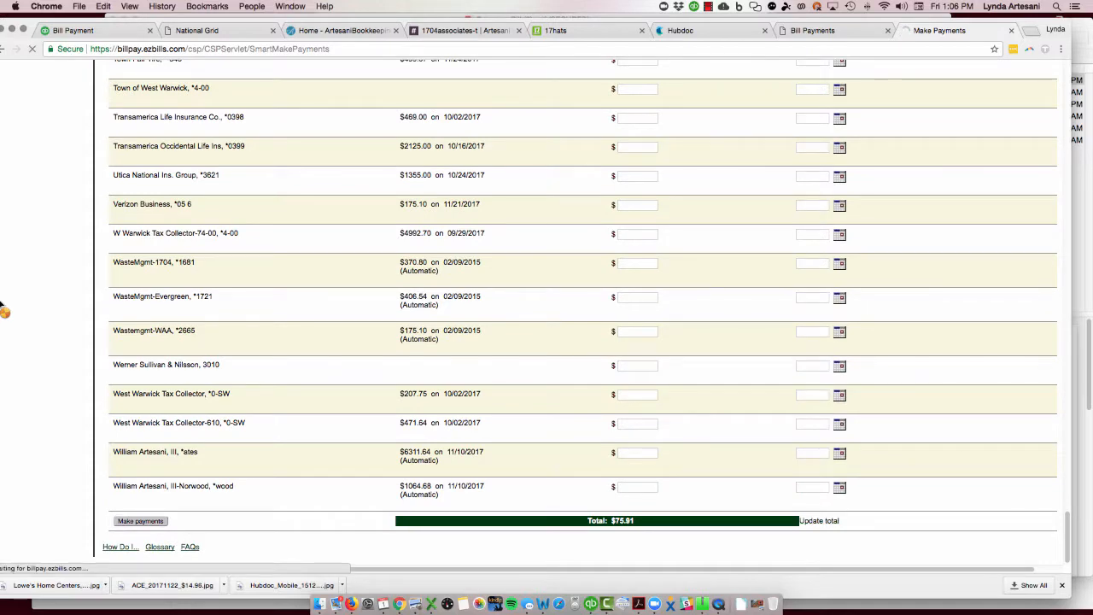
{"action": "left_click", "coordinate": [140, 521]}
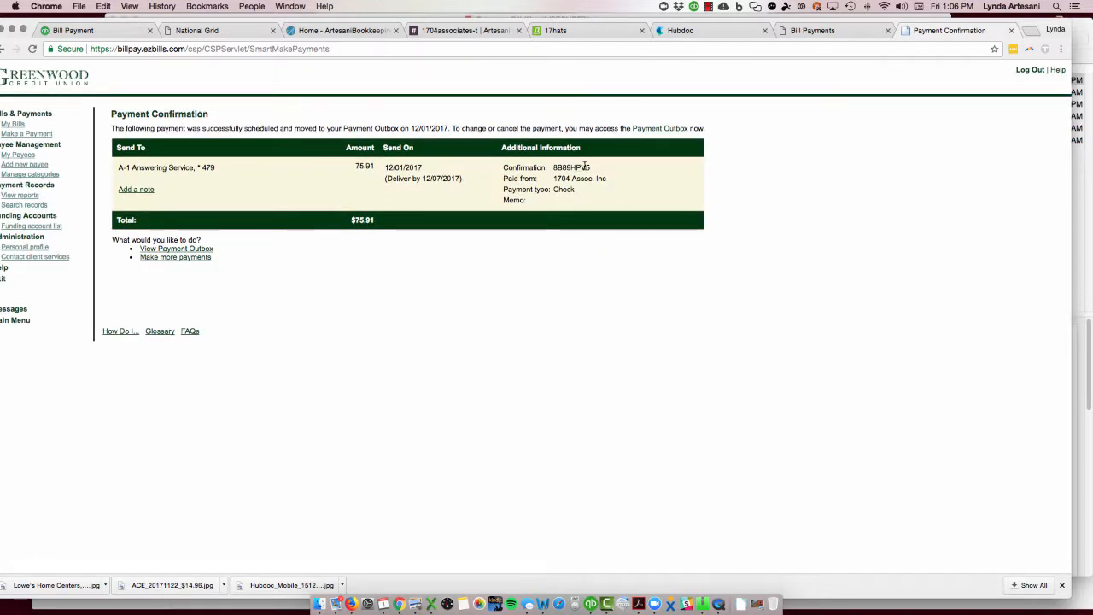
{"action": "double_click", "coordinate": [571, 167]}
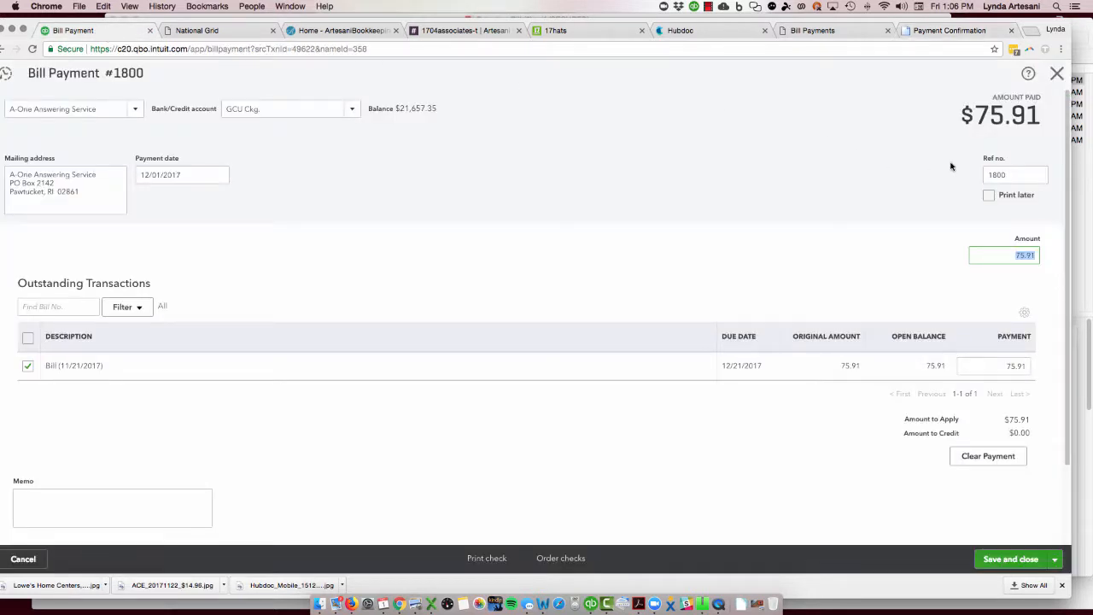
- Paste the confirmation into Bill Payment #1800, save it and return to the browser
{"action": "right_click", "coordinate": [1015, 174]}
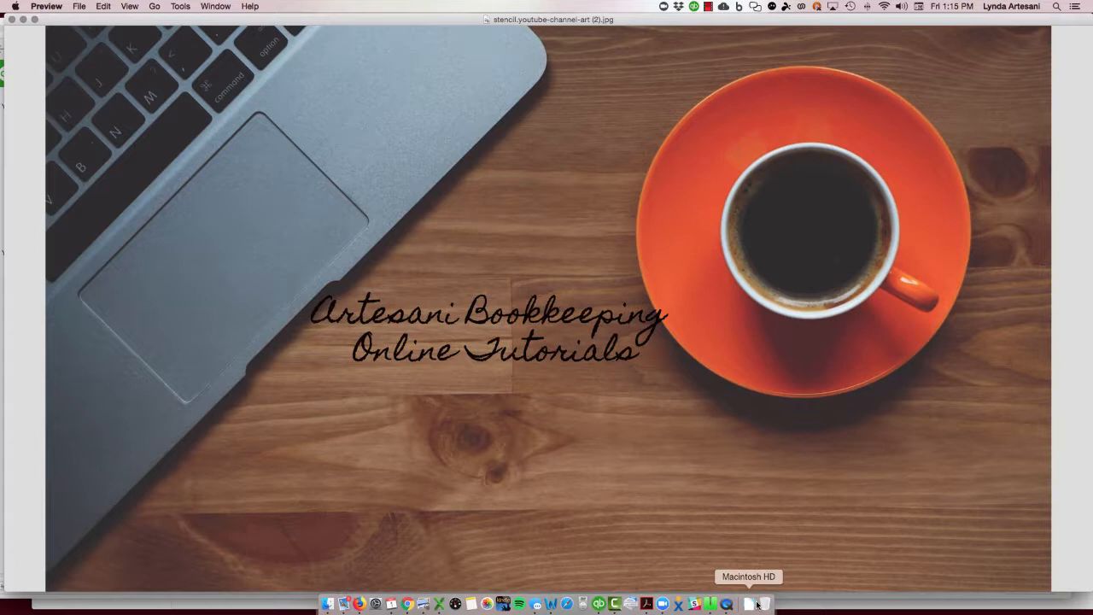
{"action": "mouse_move", "coordinate": [406, 604]}
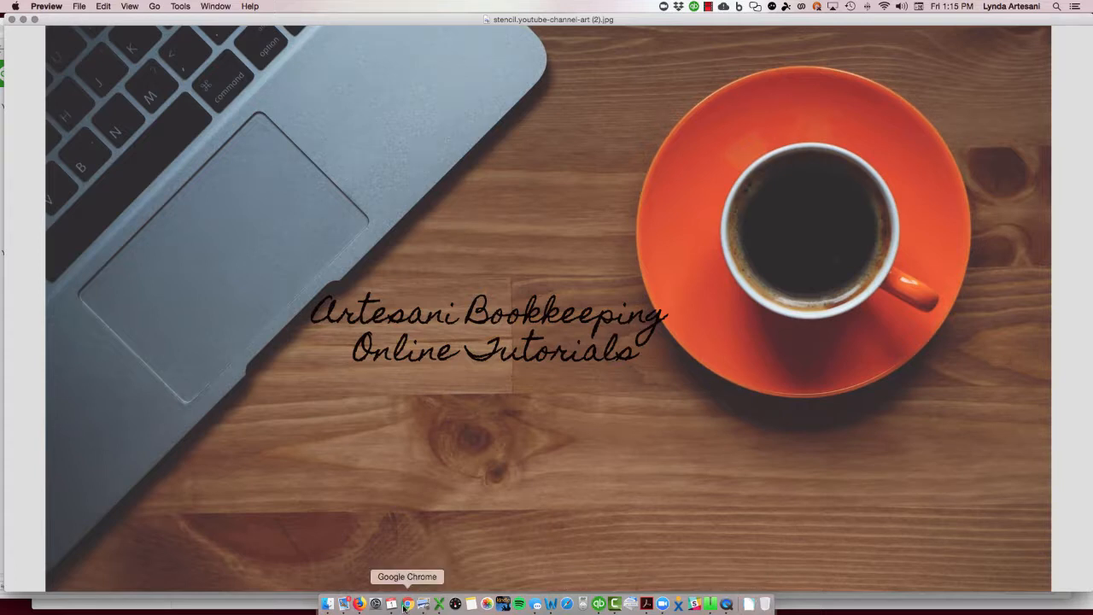
{"action": "left_click", "coordinate": [406, 605]}
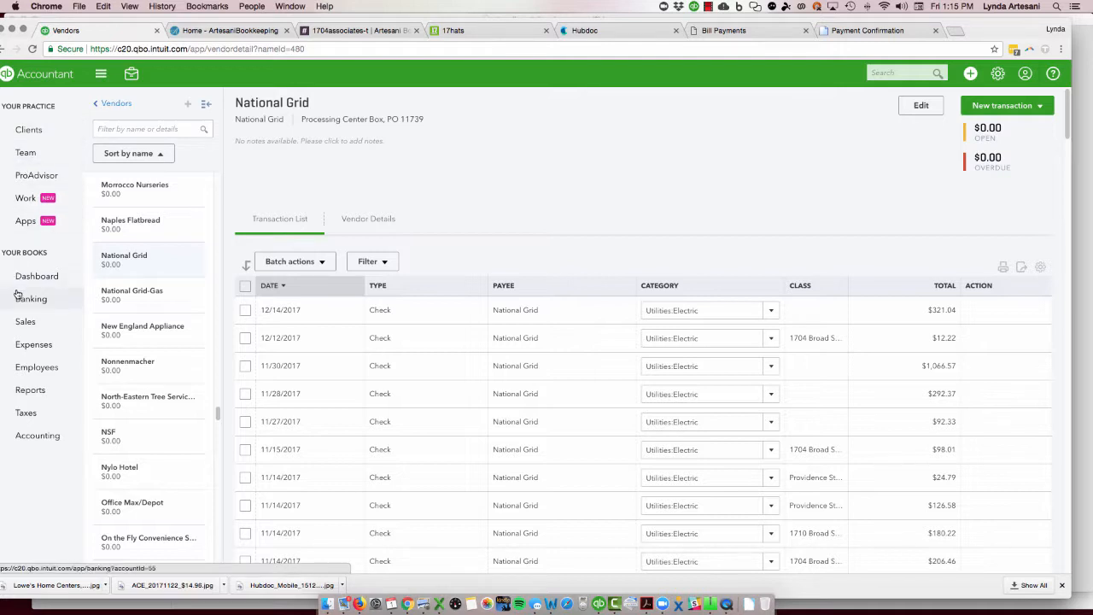
{"action": "left_click", "coordinate": [30, 298]}
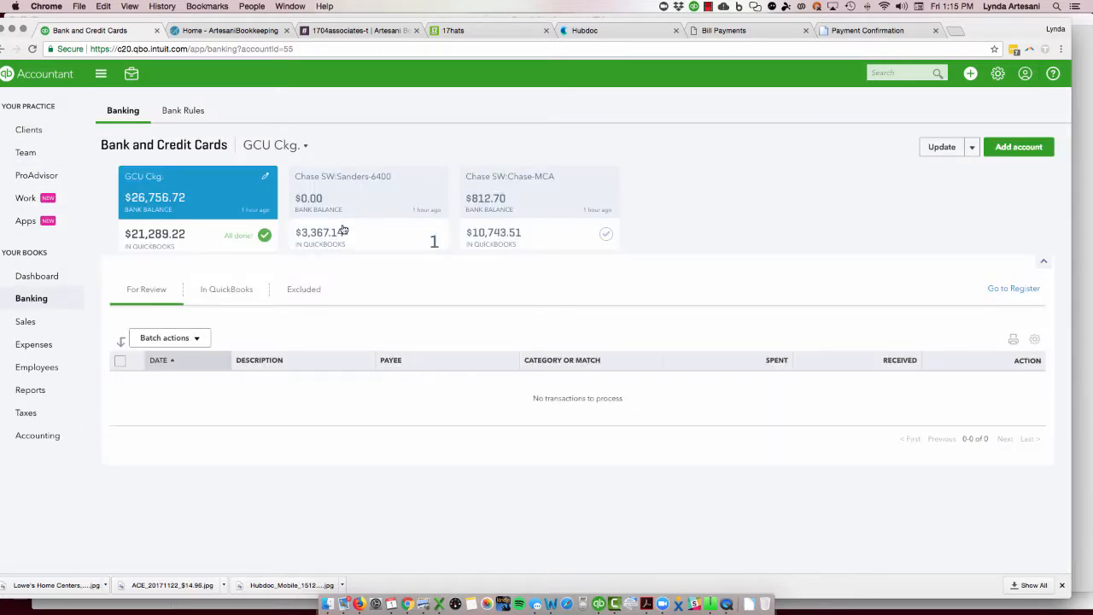
{"action": "left_click", "coordinate": [367, 188]}
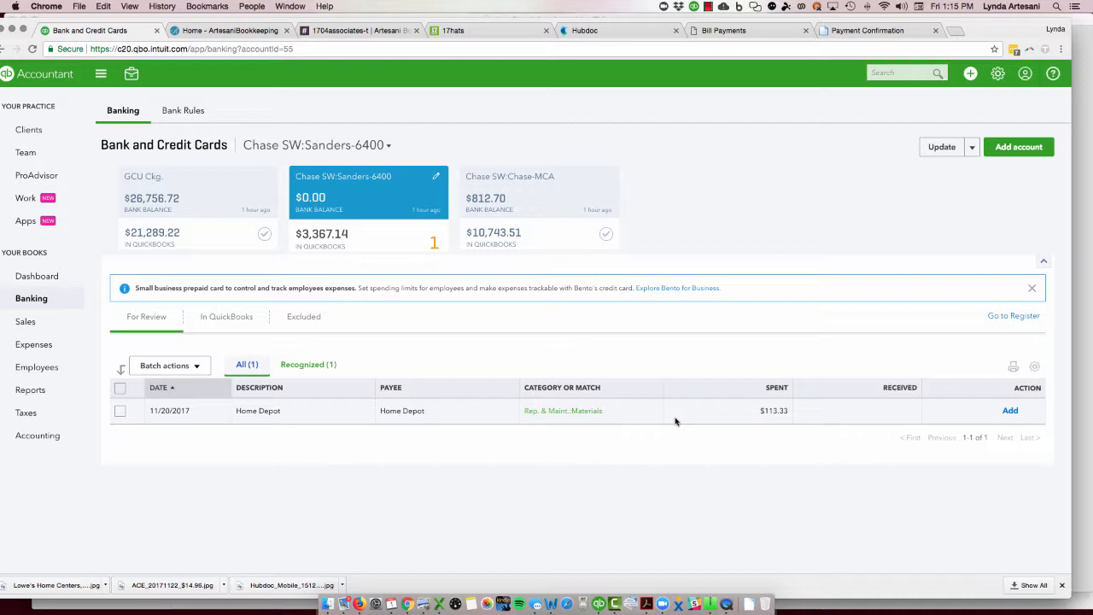
{"action": "left_click", "coordinate": [902, 72]}
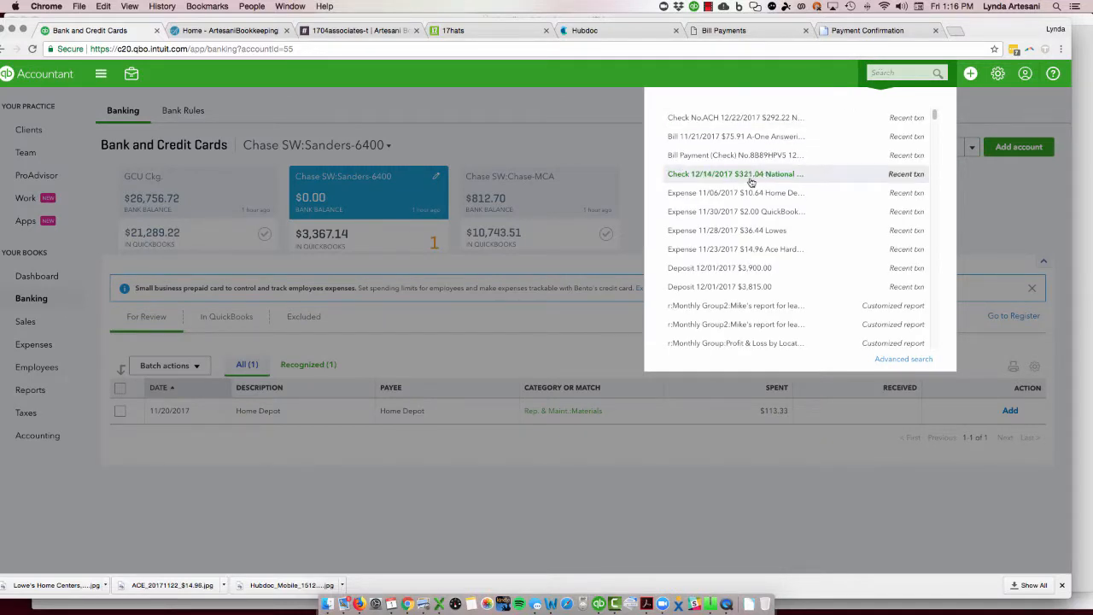
- Open the 11/28/2017 $36.44 Lowes expense and view its receipt attachment
{"action": "left_click", "coordinate": [728, 229]}
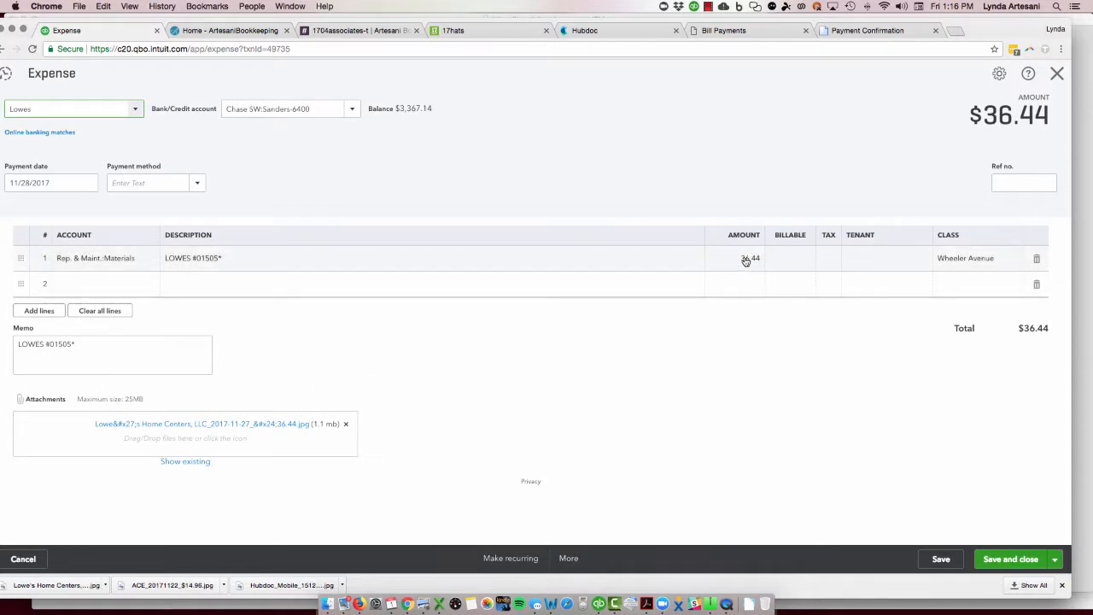
{"action": "left_click", "coordinate": [201, 424]}
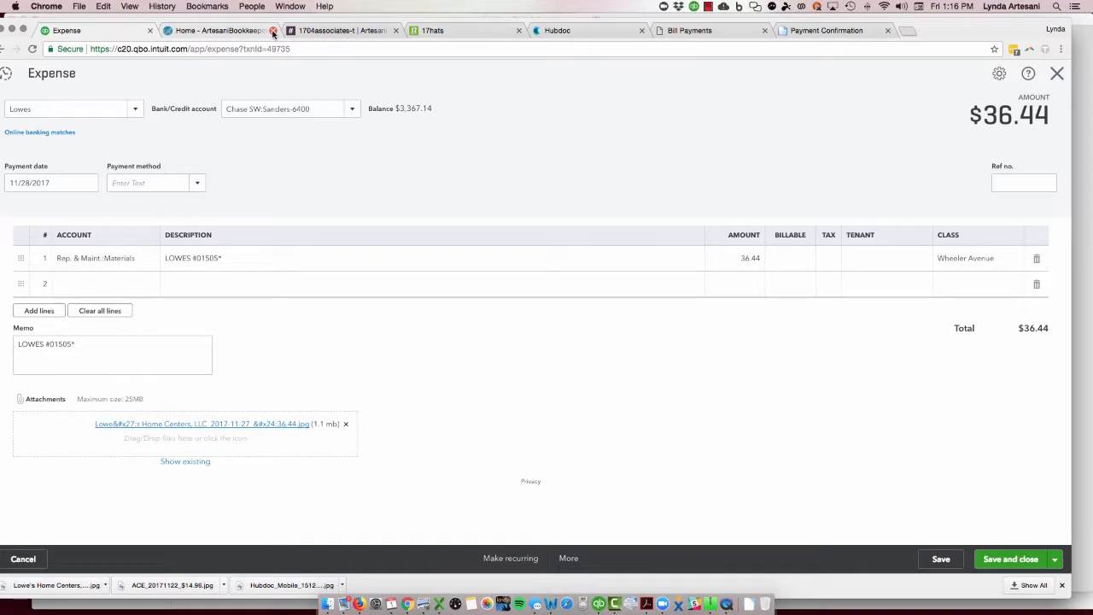
{"action": "mouse_move", "coordinate": [274, 31]}
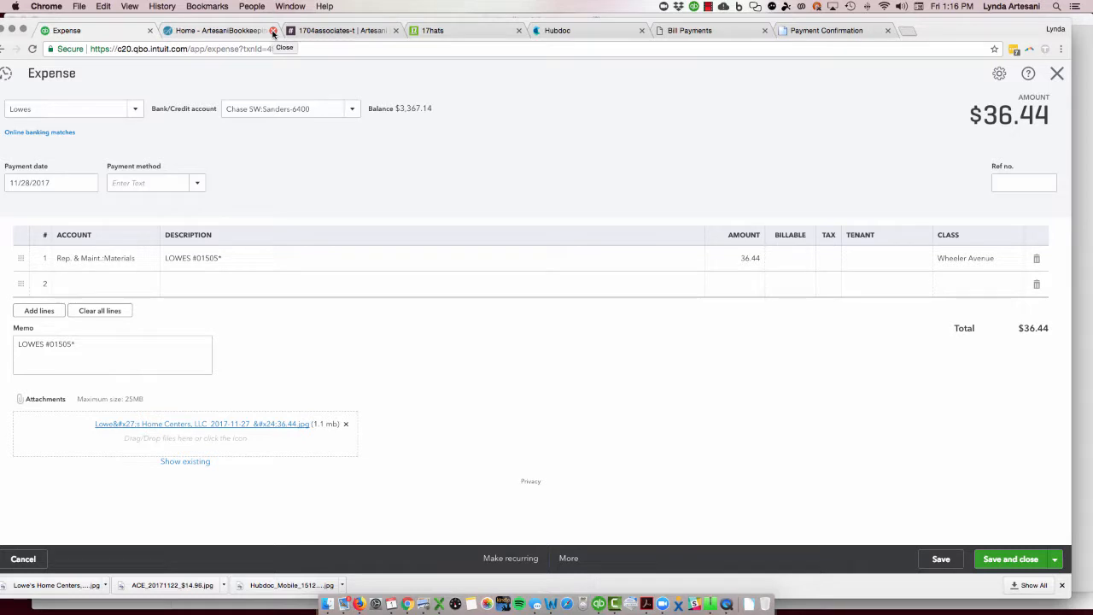